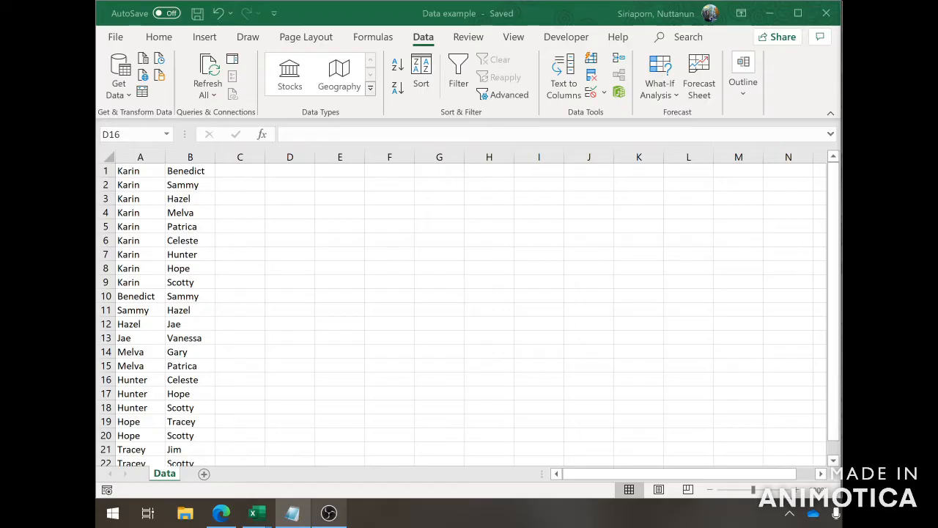
Select the two name columns on the Data sheet to review the source data.
left_click(290, 378)
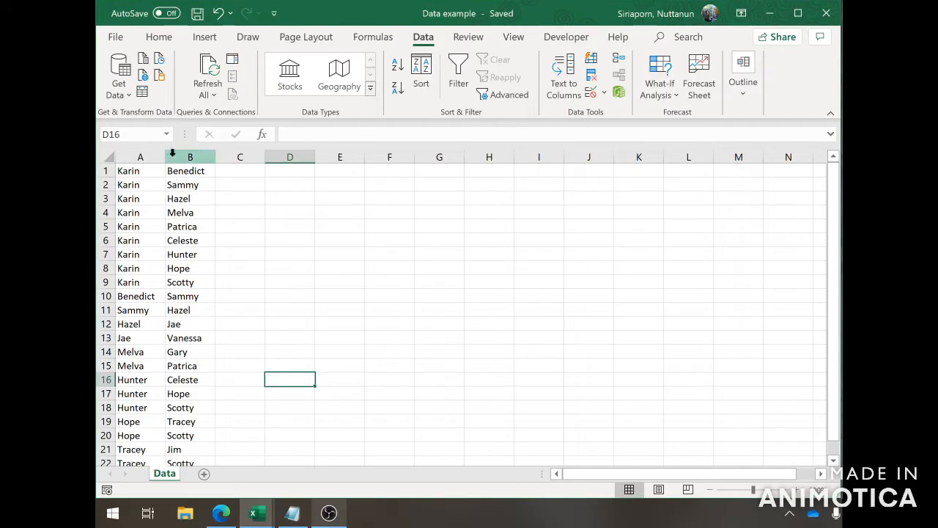
left_click(141, 157)
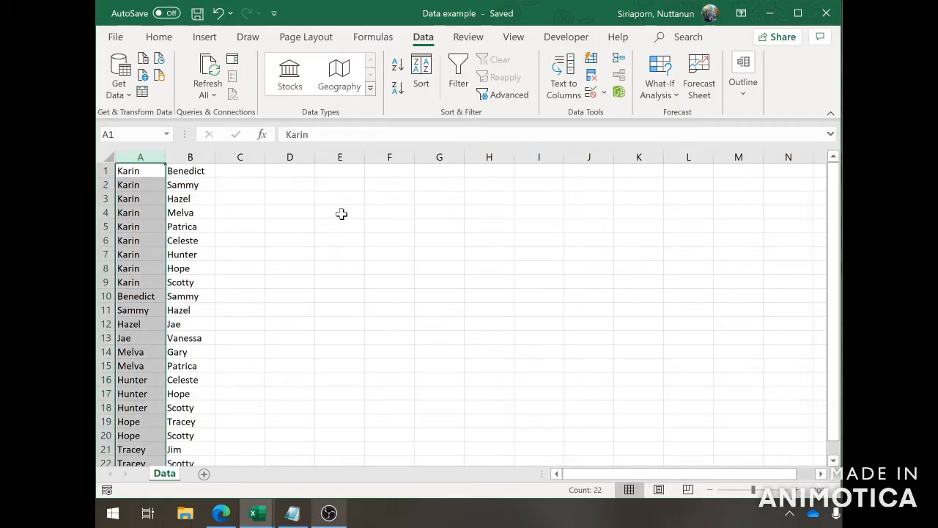
mouse_move(339, 214)
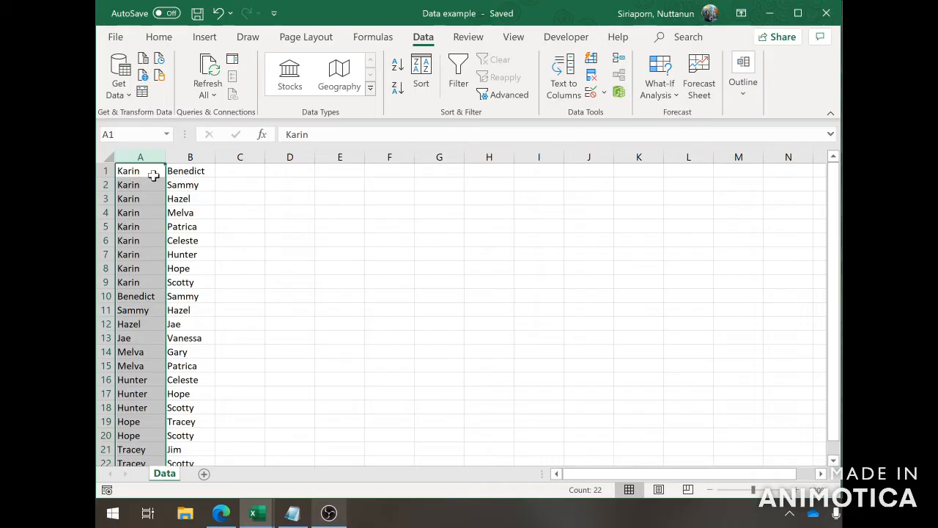
left_click(190, 170)
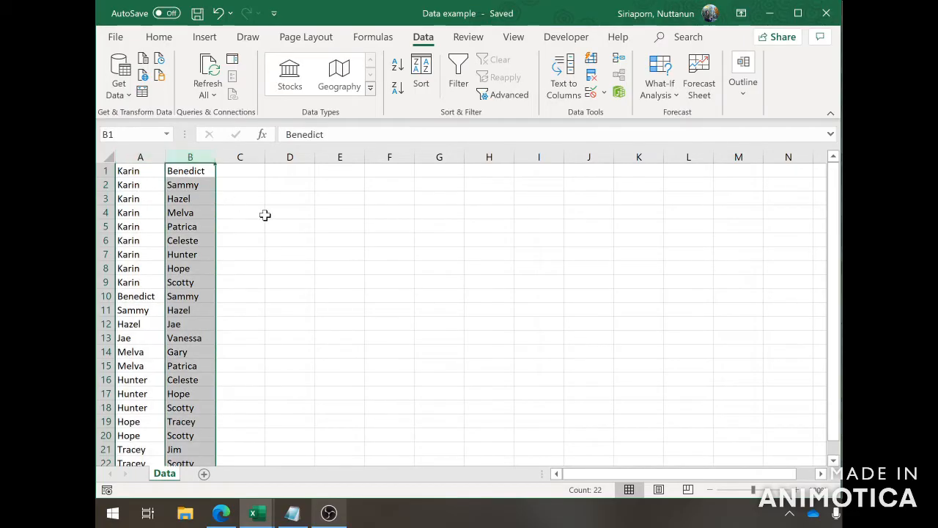
mouse_move(270, 213)
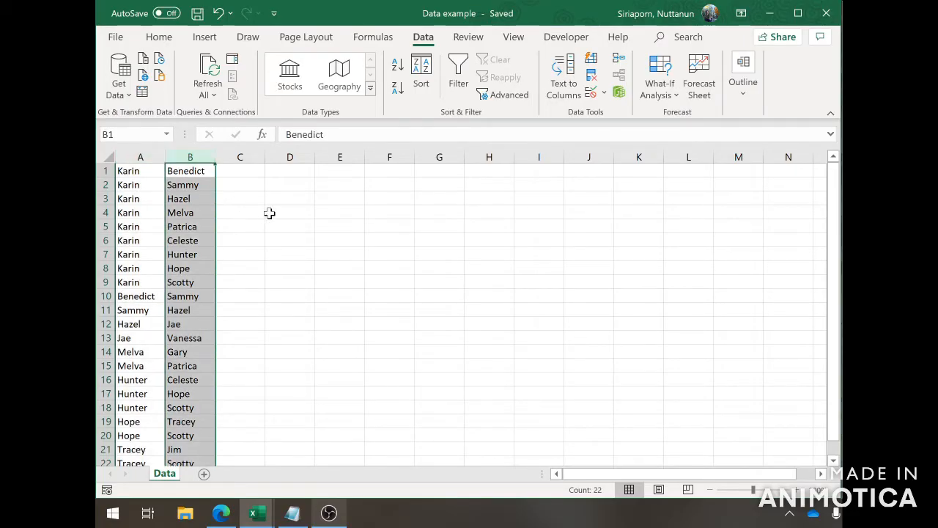
mouse_move(273, 211)
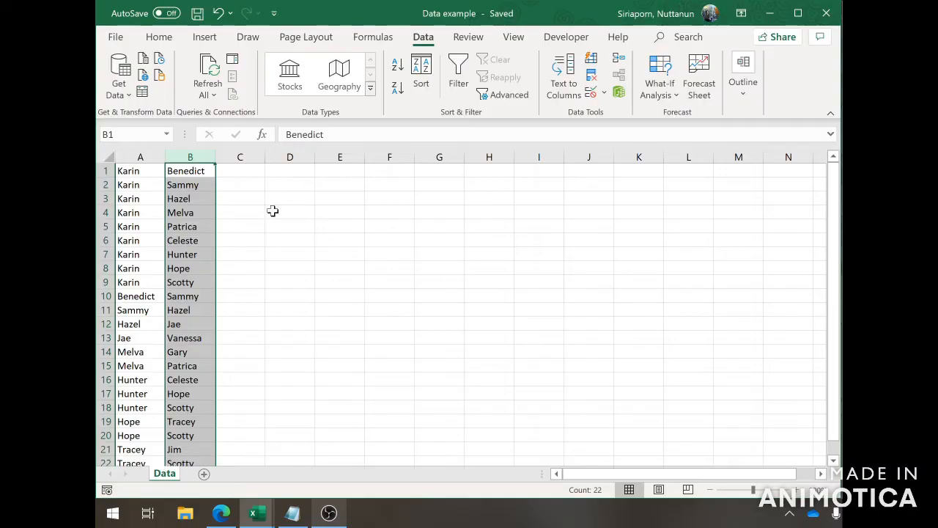
Add a new Nodes sheet with the headings ID and Label in row 1.
left_click(490, 352)
type("I")
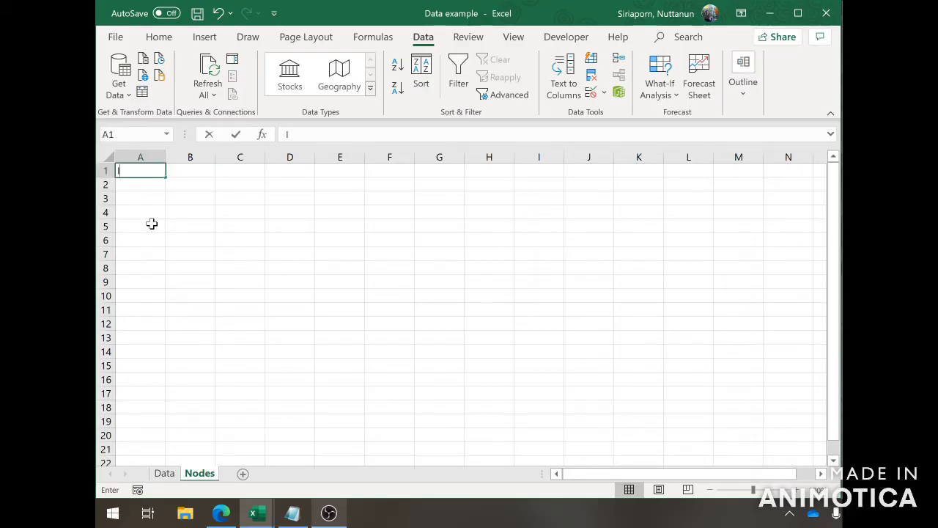
type("Label")
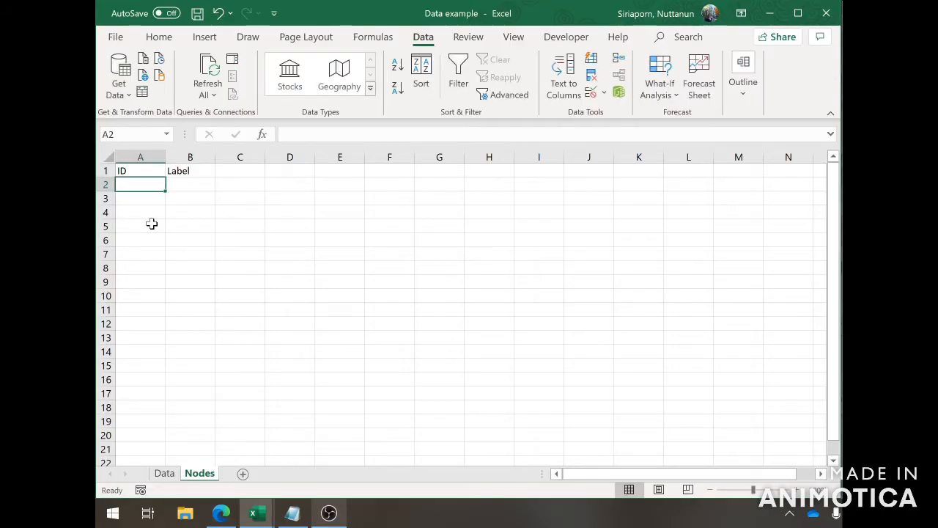
mouse_move(165, 234)
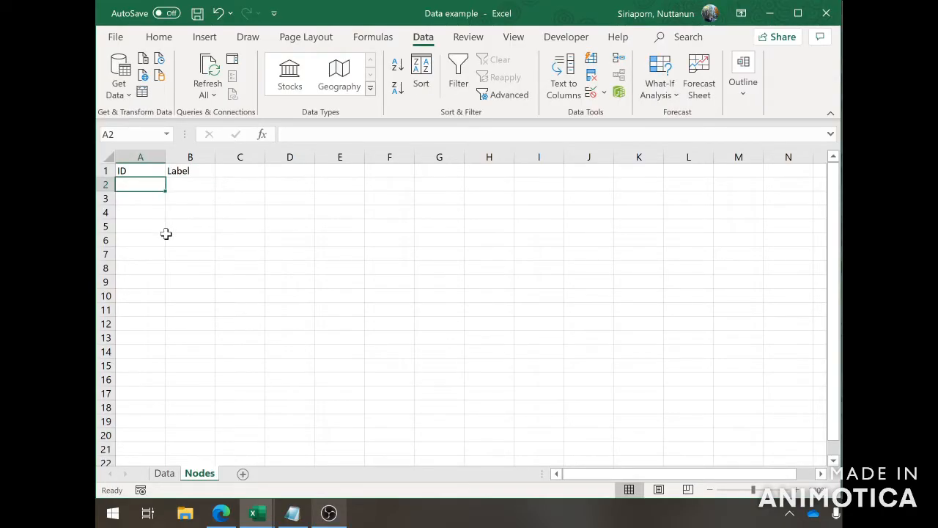
mouse_move(123, 384)
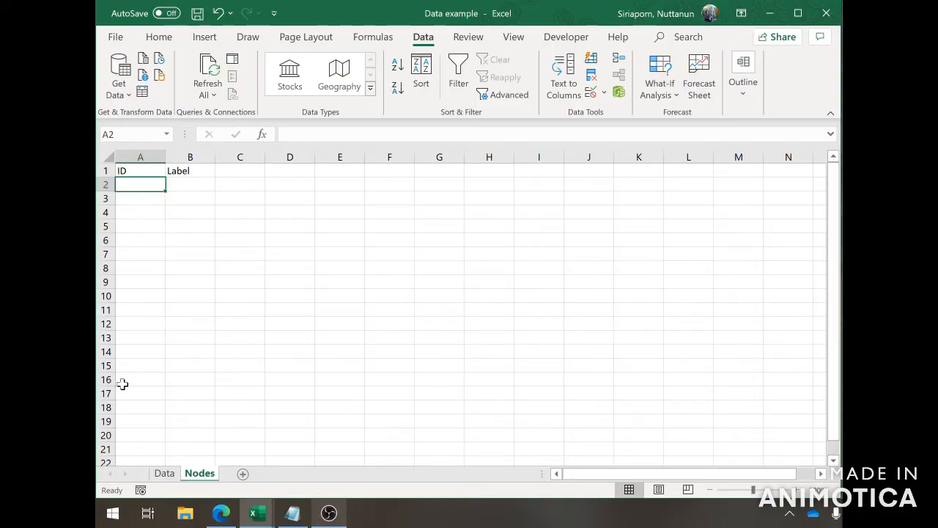
mouse_move(217, 462)
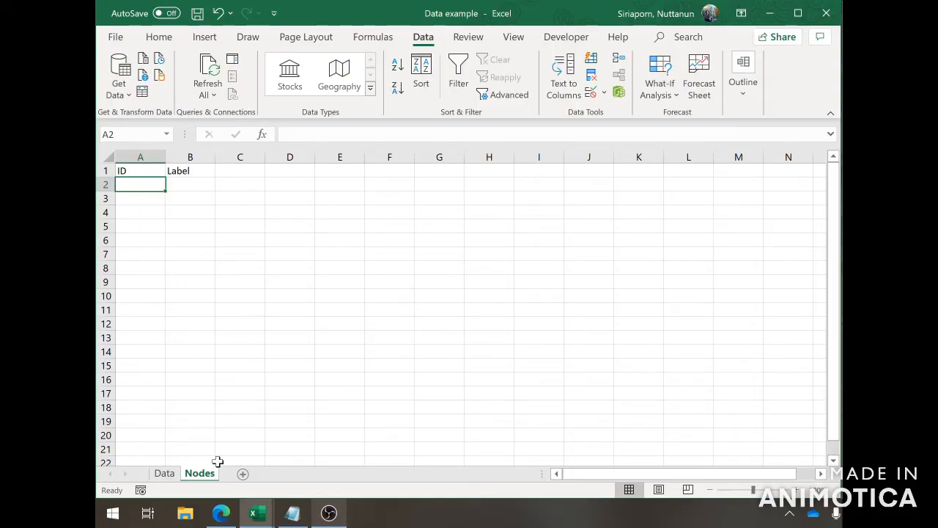
mouse_move(170, 277)
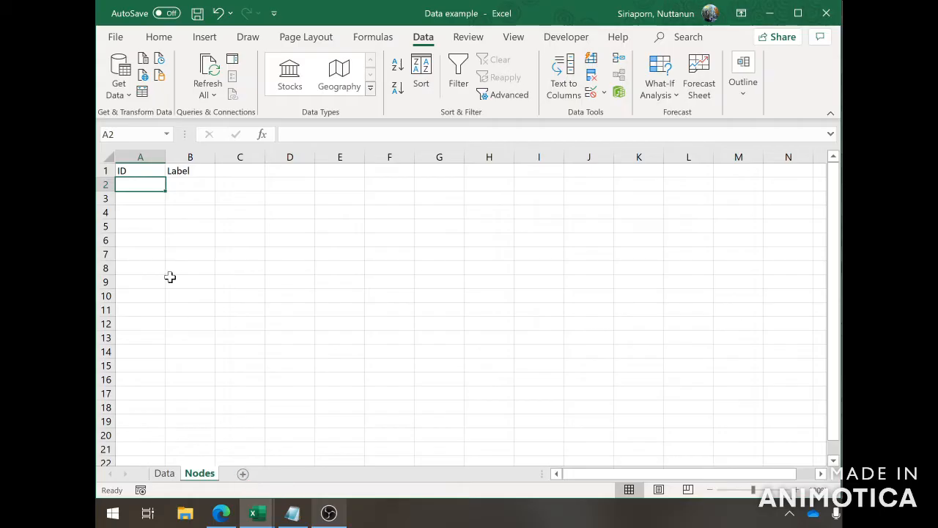
Paste the names from both Data columns into one stacked list under Label on Nodes.
left_click(164, 471)
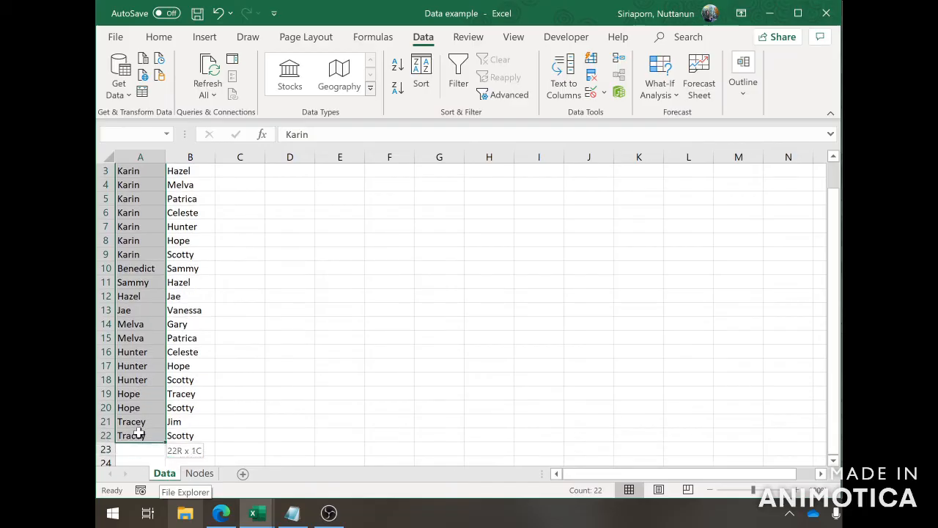
left_click(199, 471)
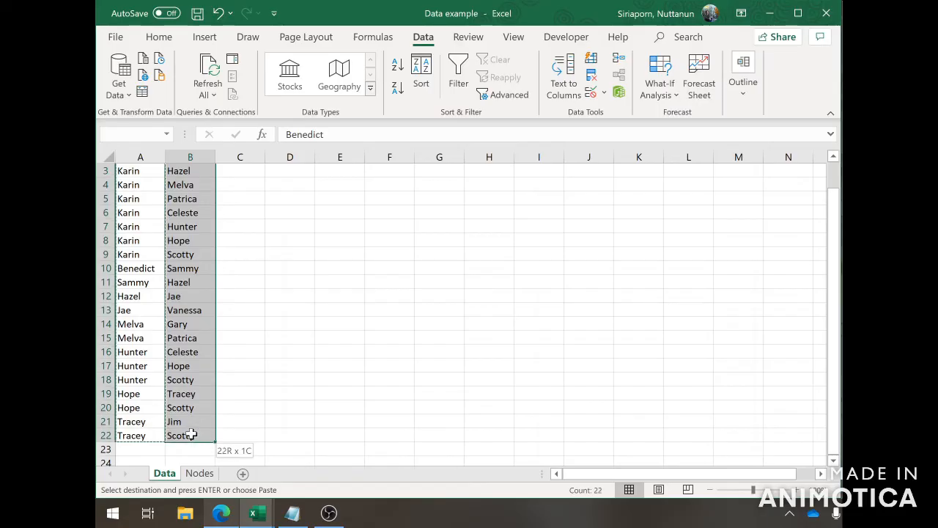
left_click(200, 472)
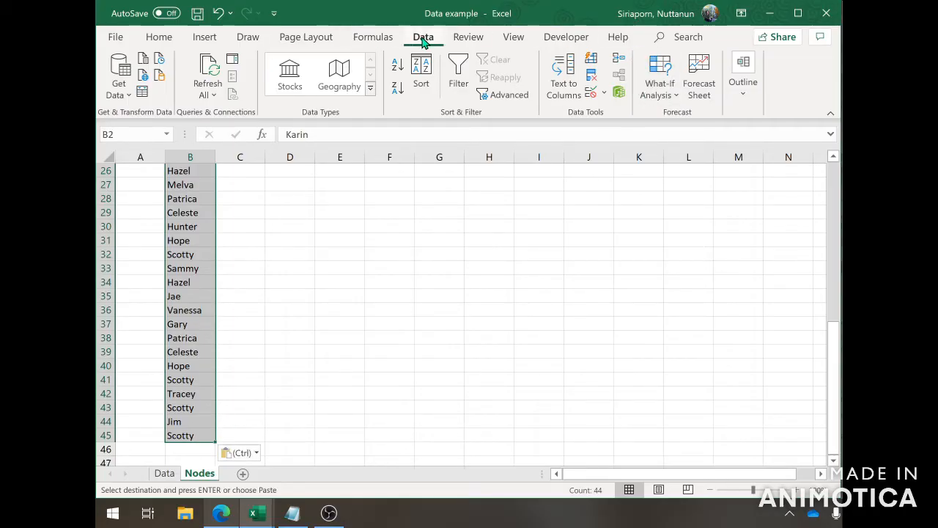
mouse_move(591, 74)
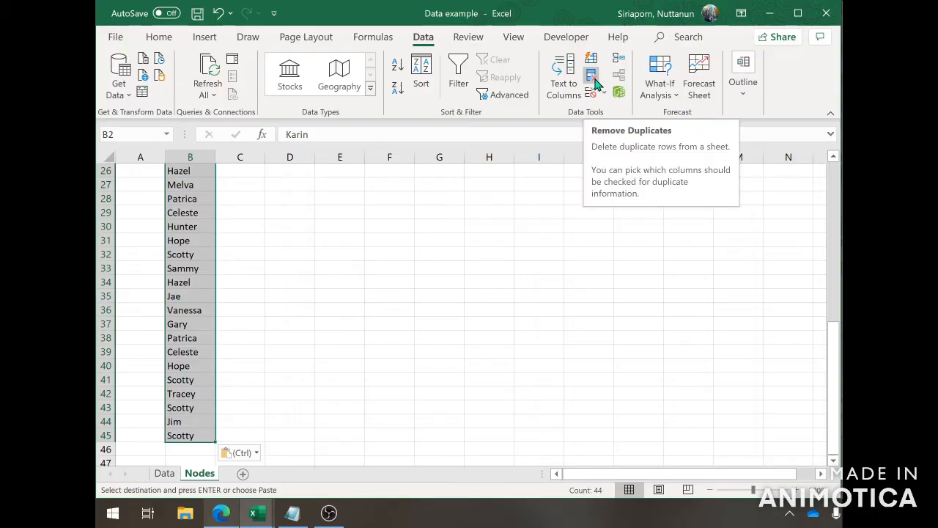
Remove duplicates from the selected Label column, leaving 15 unique names.
left_click(592, 76)
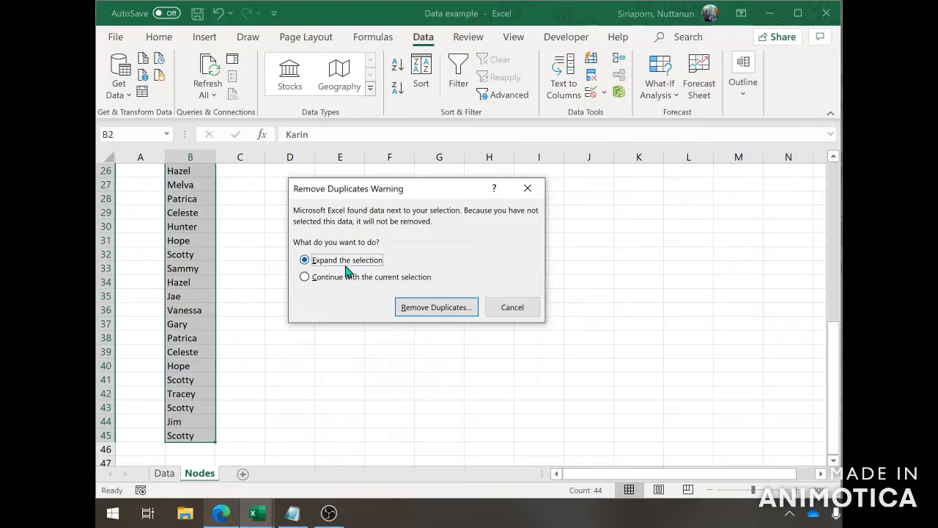
left_click(305, 275)
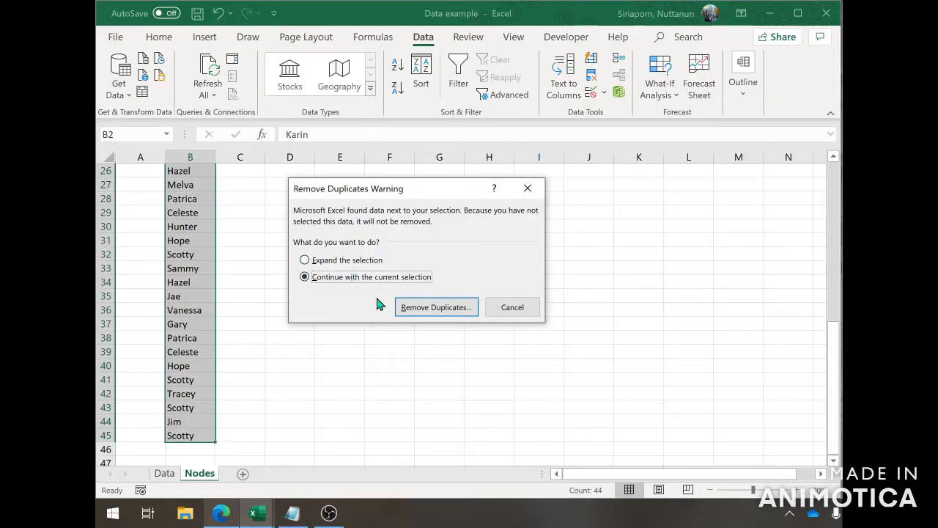
left_click(436, 306)
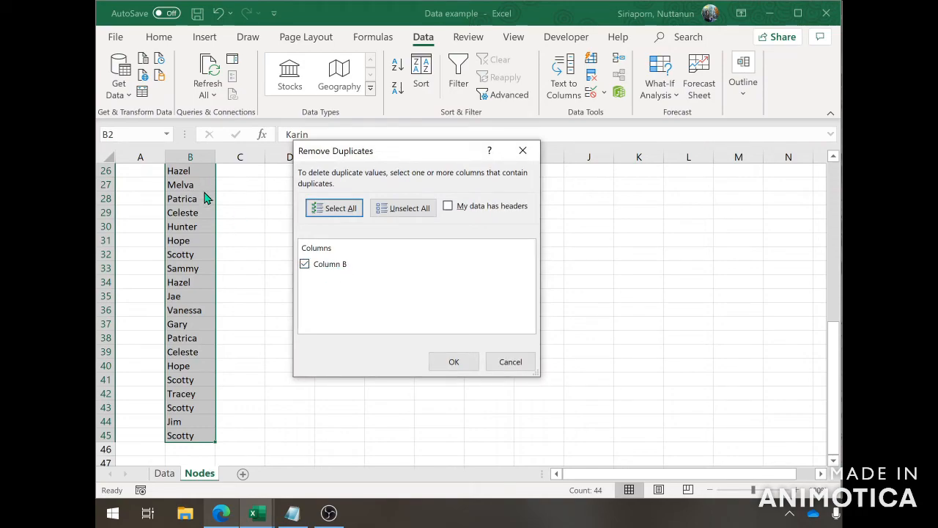
left_click(454, 360)
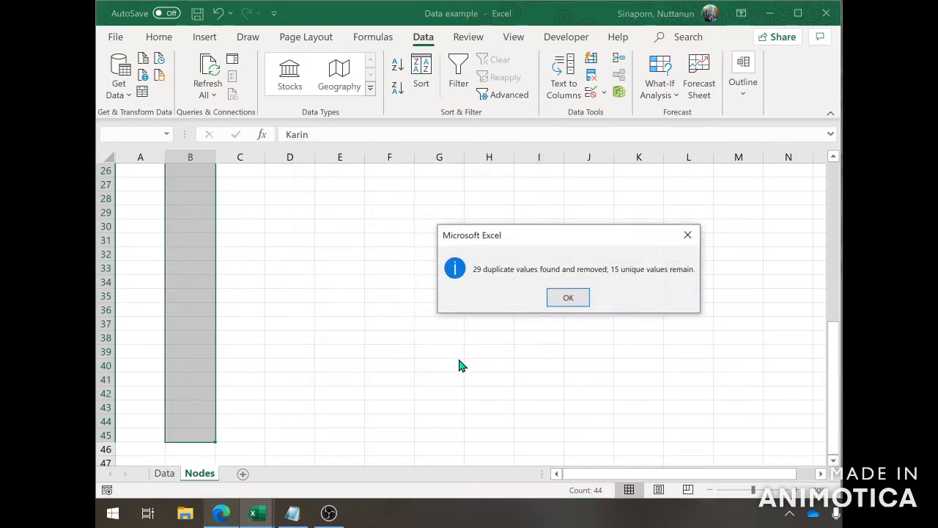
mouse_move(483, 275)
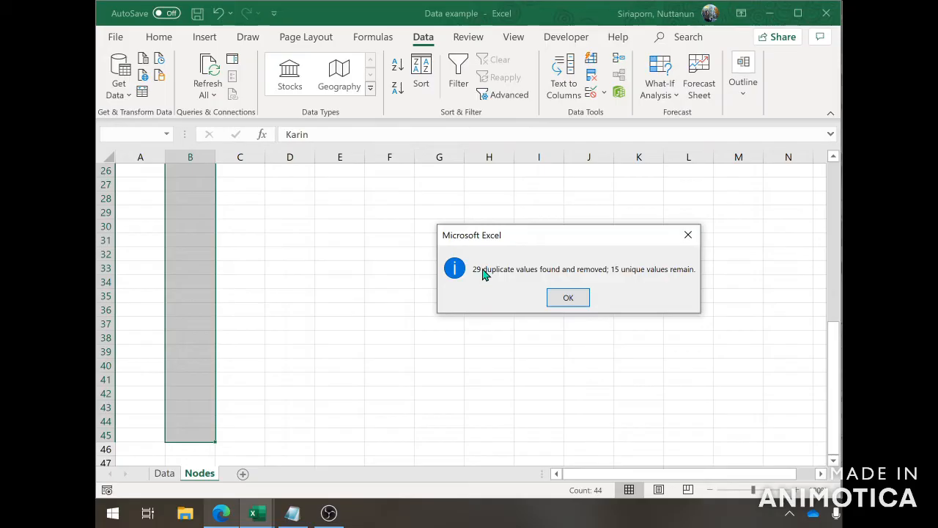
mouse_move(618, 278)
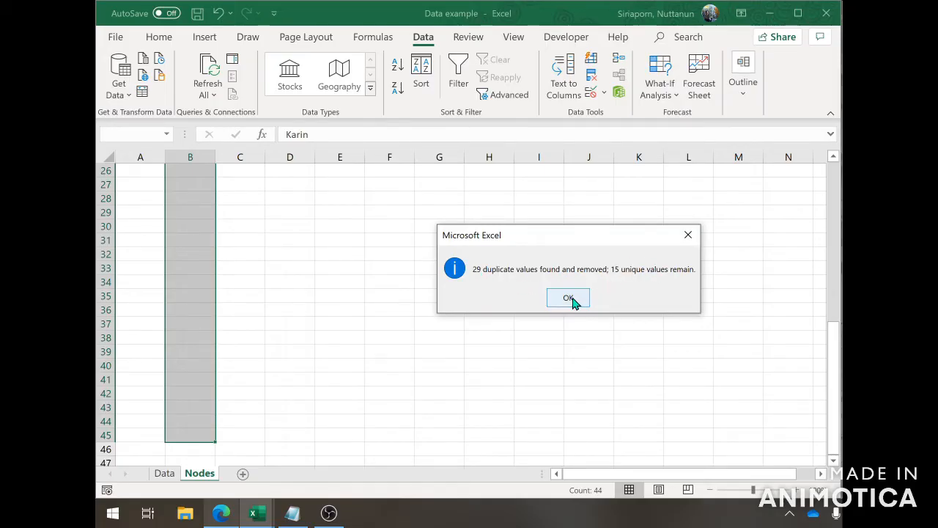
left_click(569, 298)
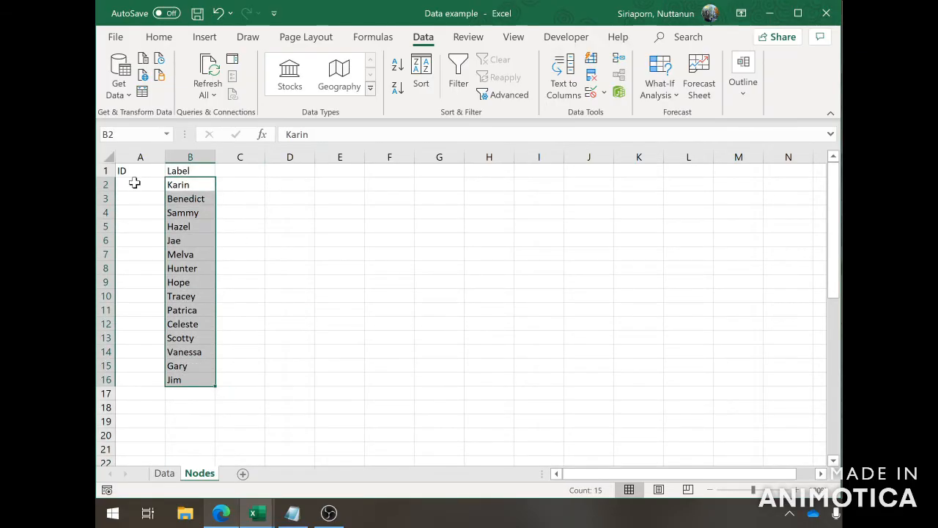
Number the 15 names 1 to 15 in the ID column starting at A2.
left_click(141, 185)
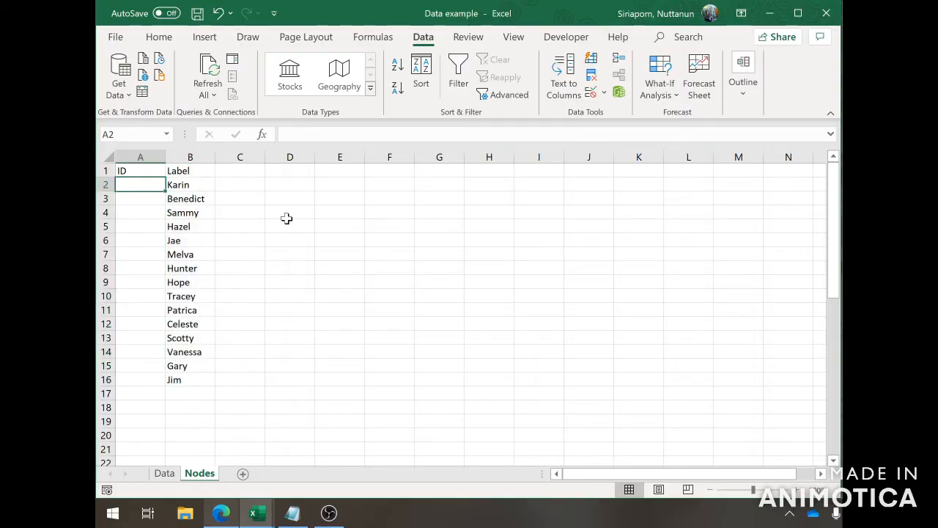
type("1")
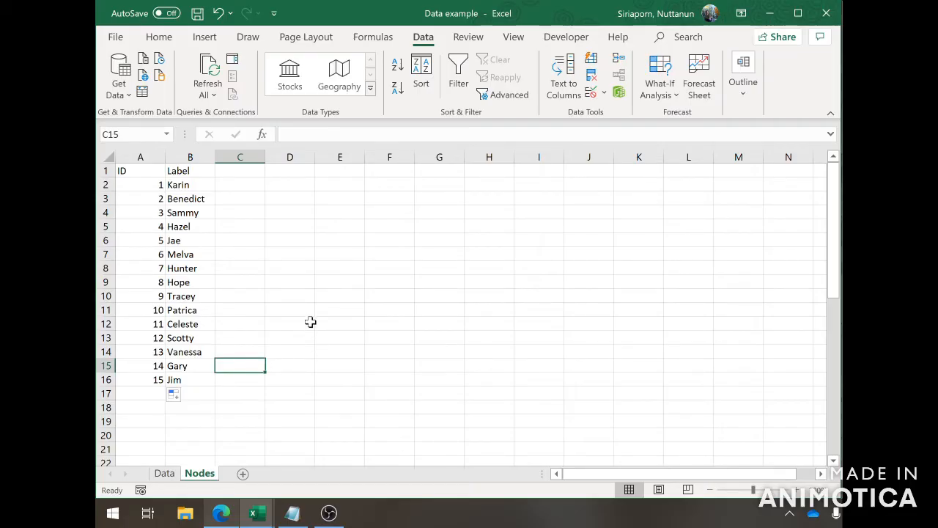
mouse_move(243, 474)
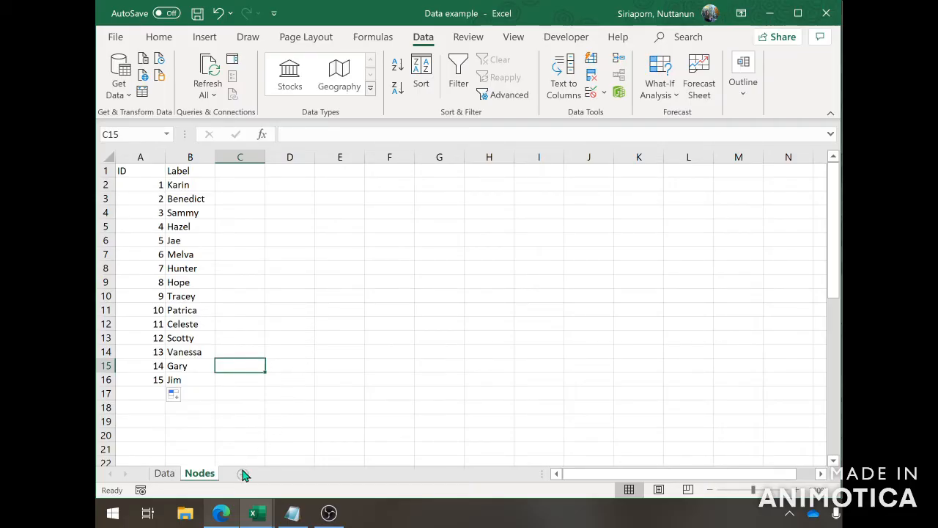
Add an Edges sheet with headers Source, Target, Type and Weight in row 1.
left_click(284, 474)
type("Edges")
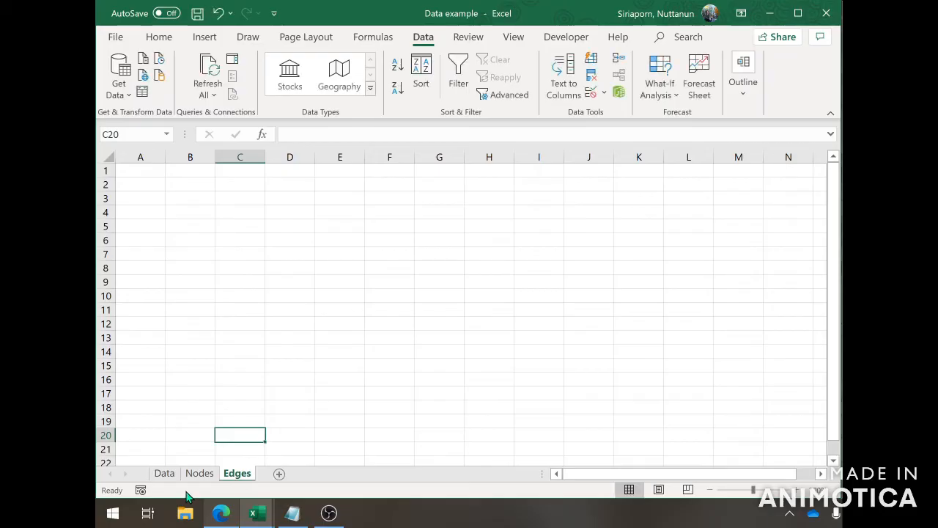
left_click(164, 472)
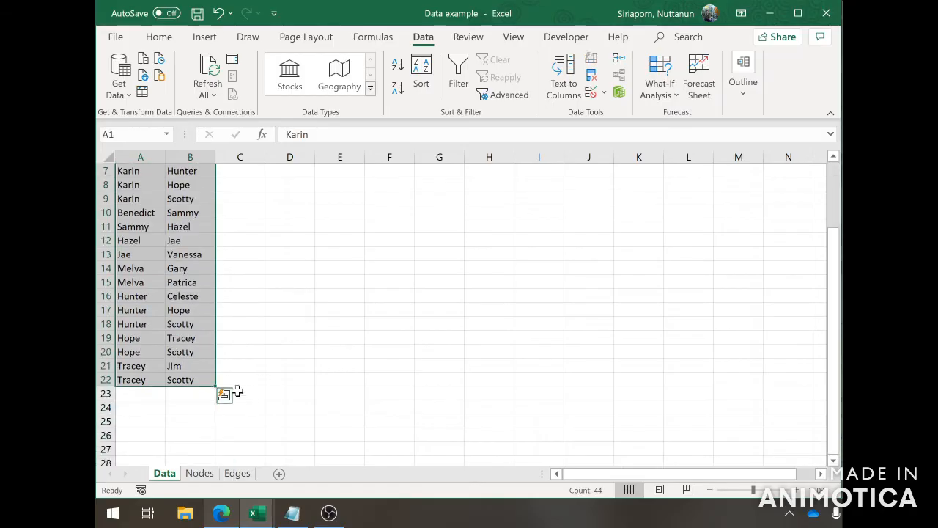
left_click(238, 472)
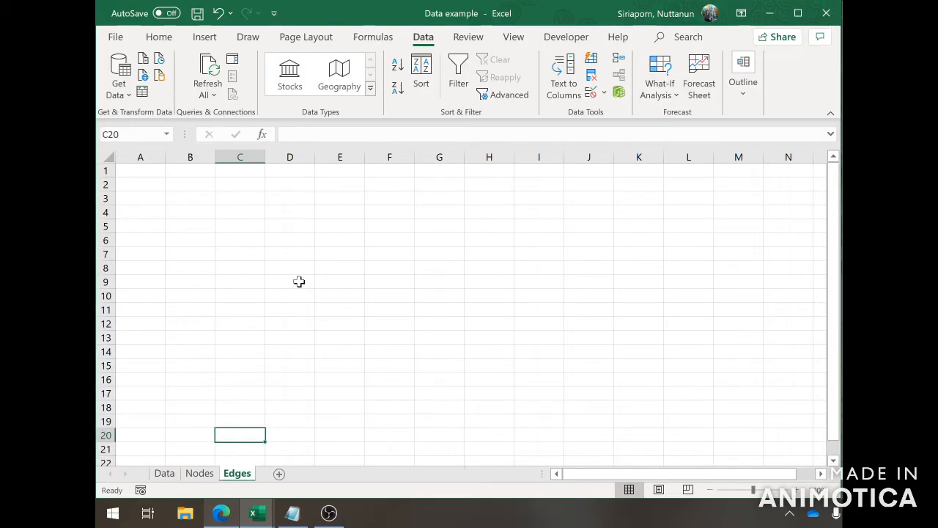
mouse_move(182, 278)
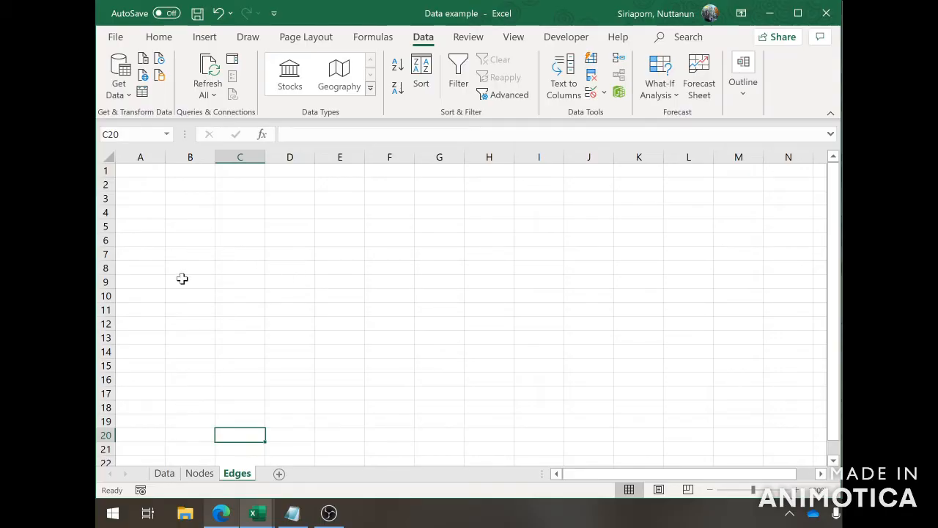
mouse_move(153, 170)
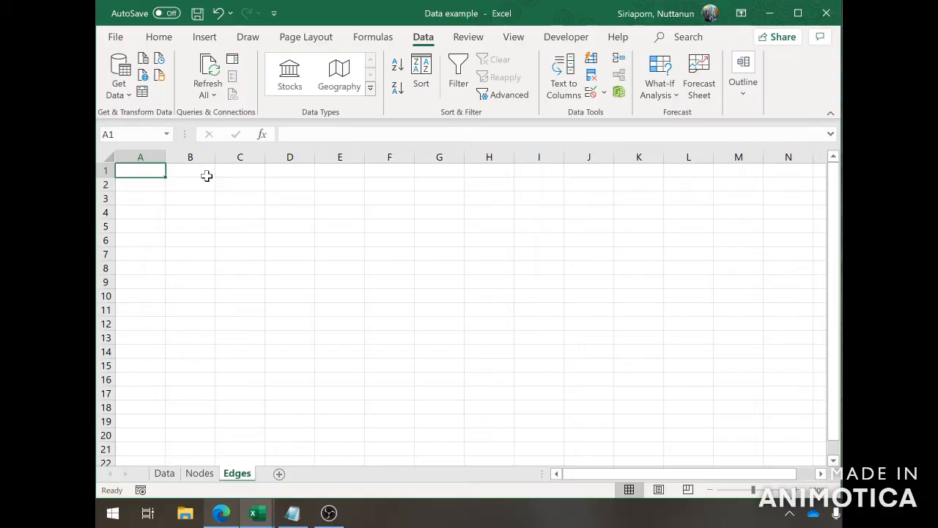
type("Source")
left_click(290, 170)
type("Weight")
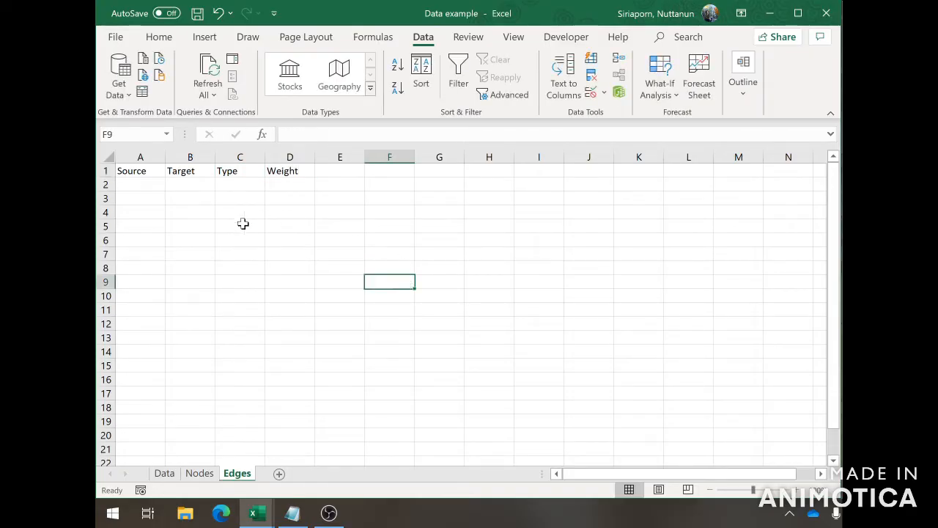
mouse_move(343, 463)
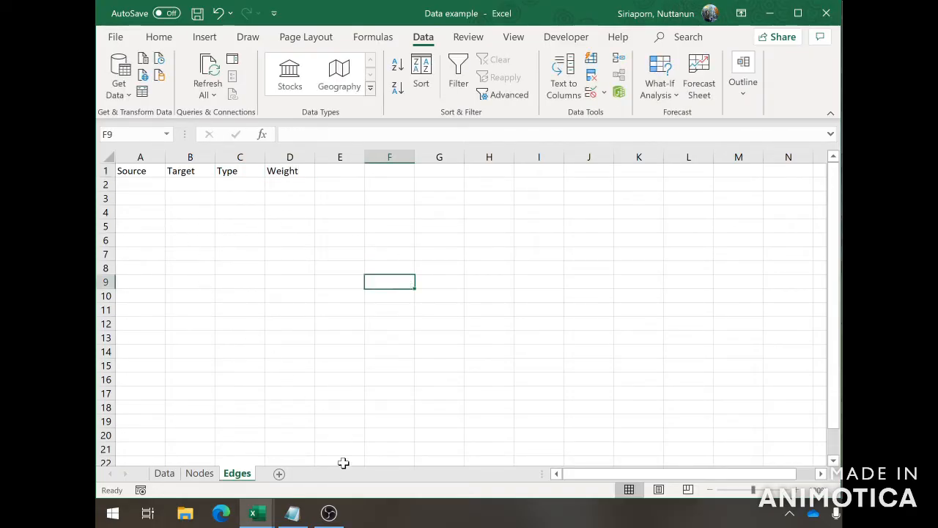
Paste a copy of the IDs 1–15 into column C of Nodes beside the labels.
left_click(164, 472)
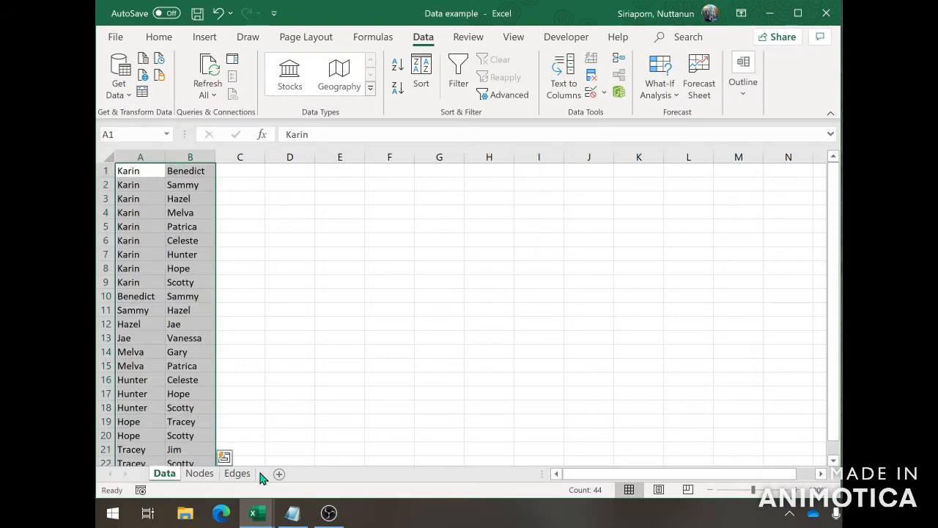
left_click(238, 472)
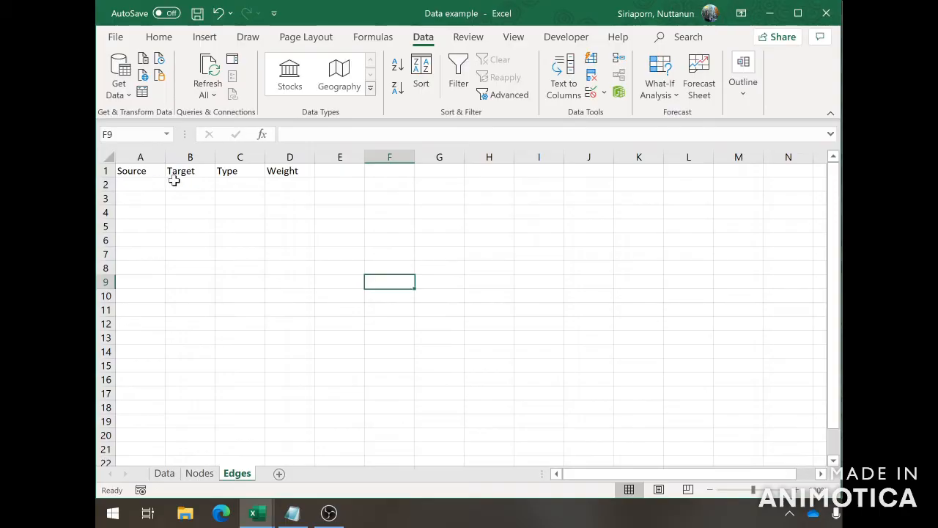
left_click(200, 472)
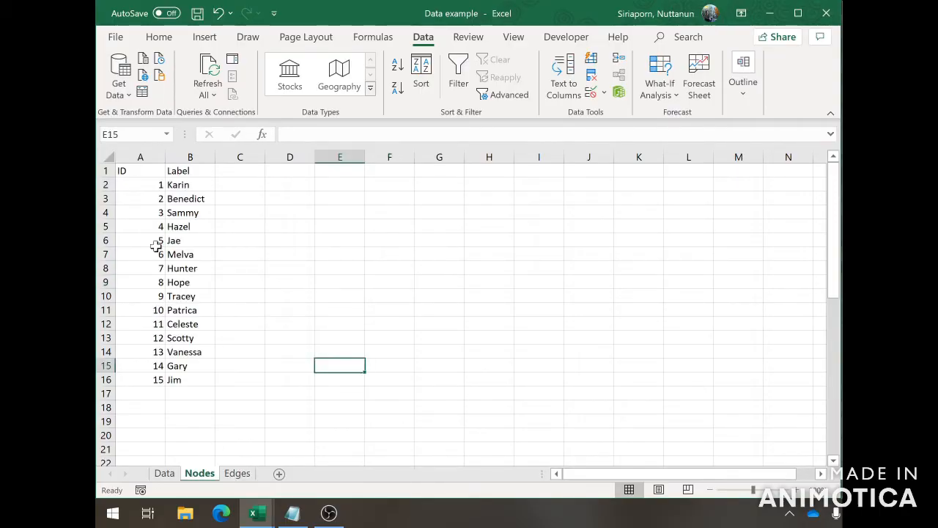
mouse_move(169, 345)
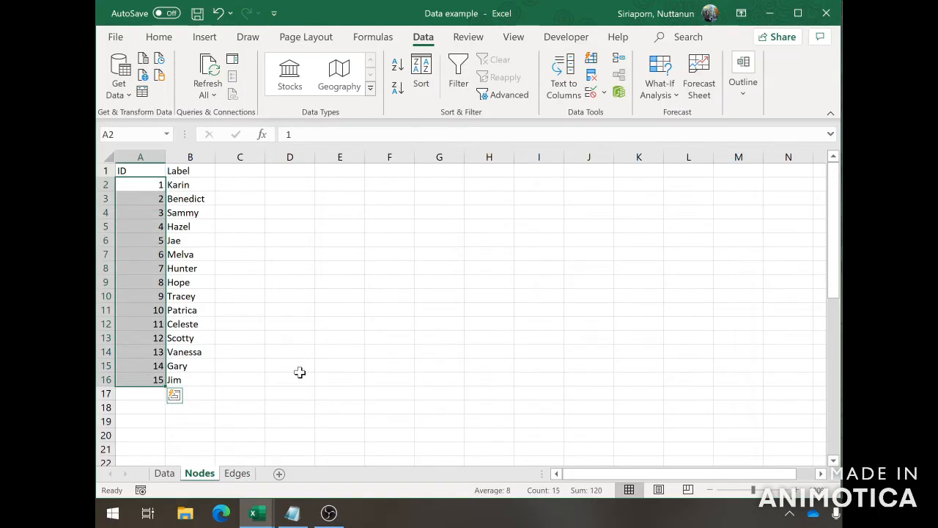
left_click(240, 185)
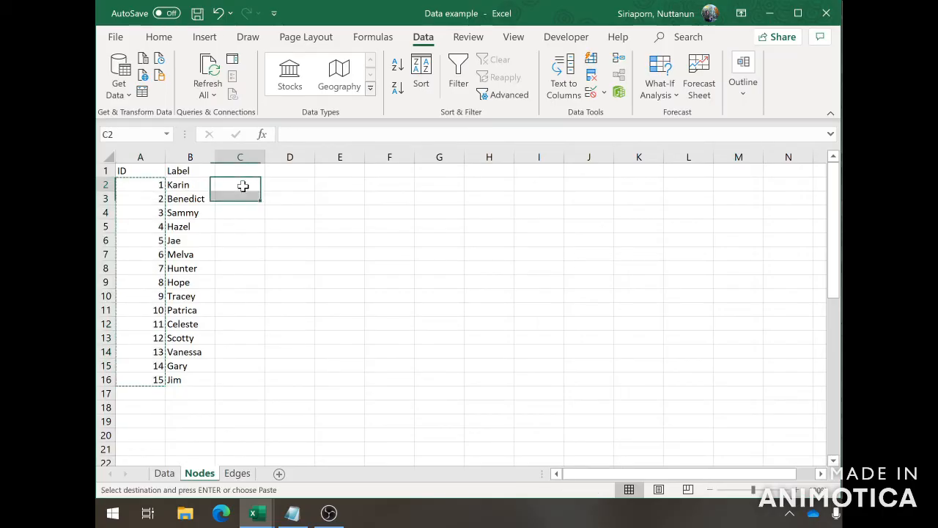
key("ctrl+v")
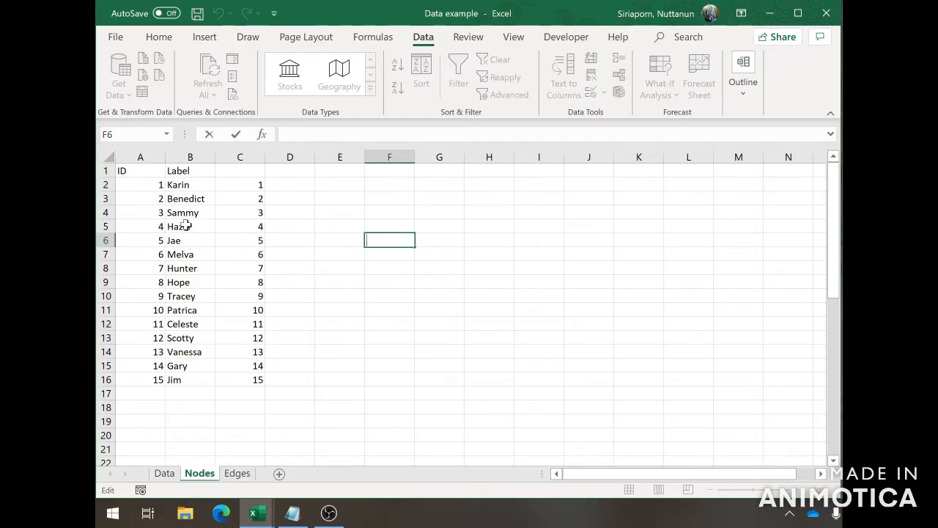
mouse_move(287, 325)
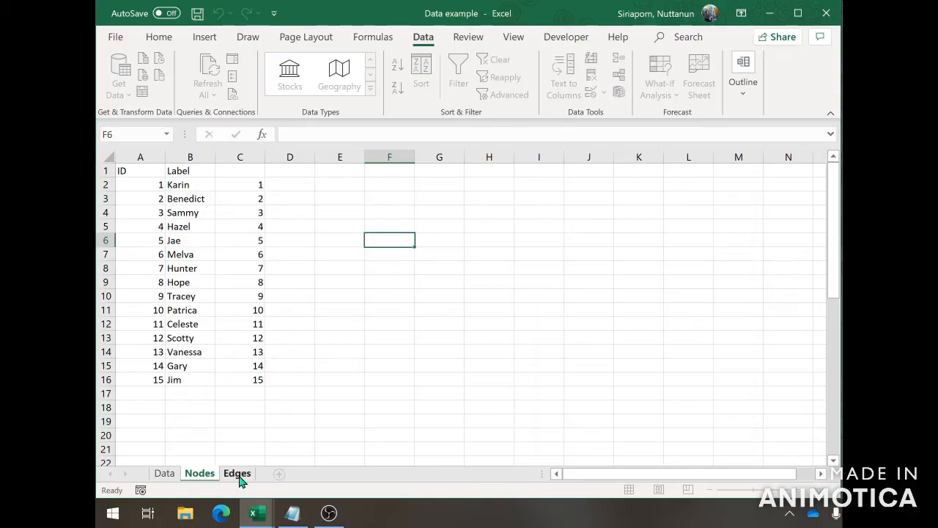
Start a VLOOKUP in Edges A2 using Data!A1 as the lookup value.
left_click(238, 472)
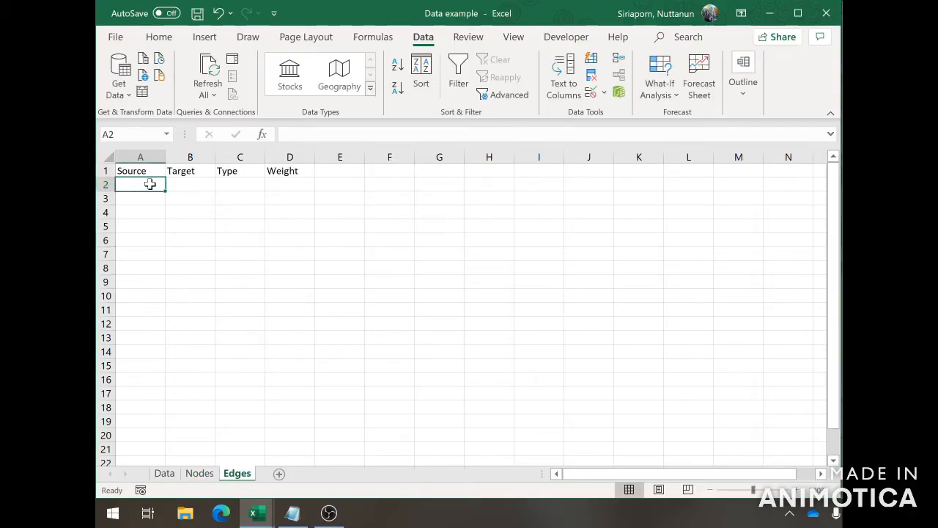
type("=vl")
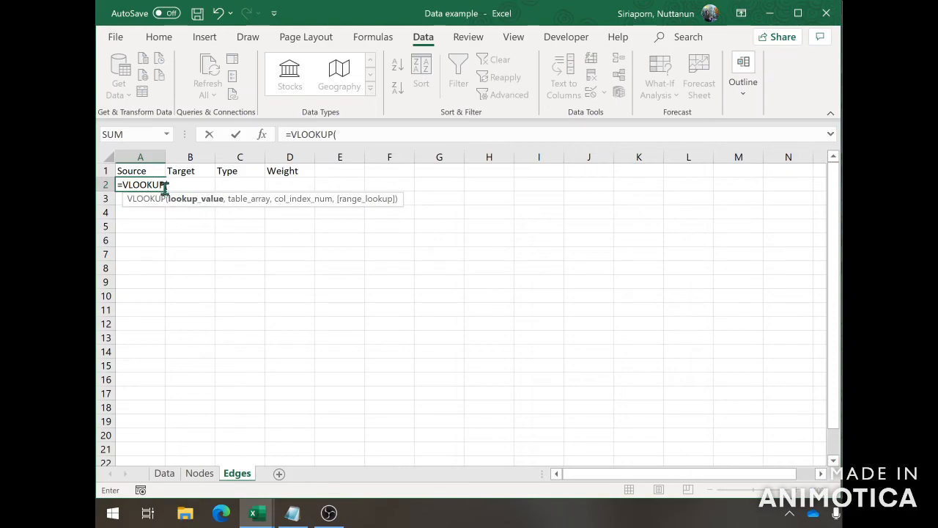
mouse_move(167, 242)
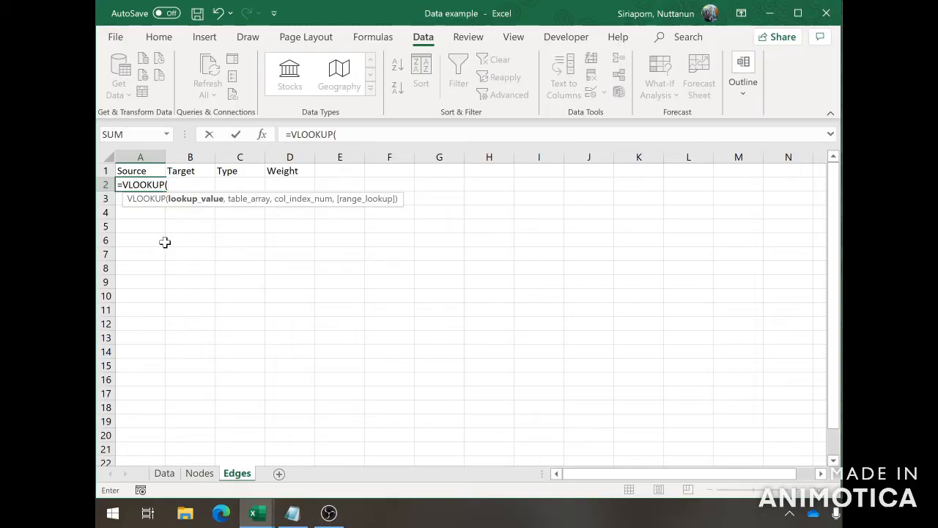
mouse_move(158, 321)
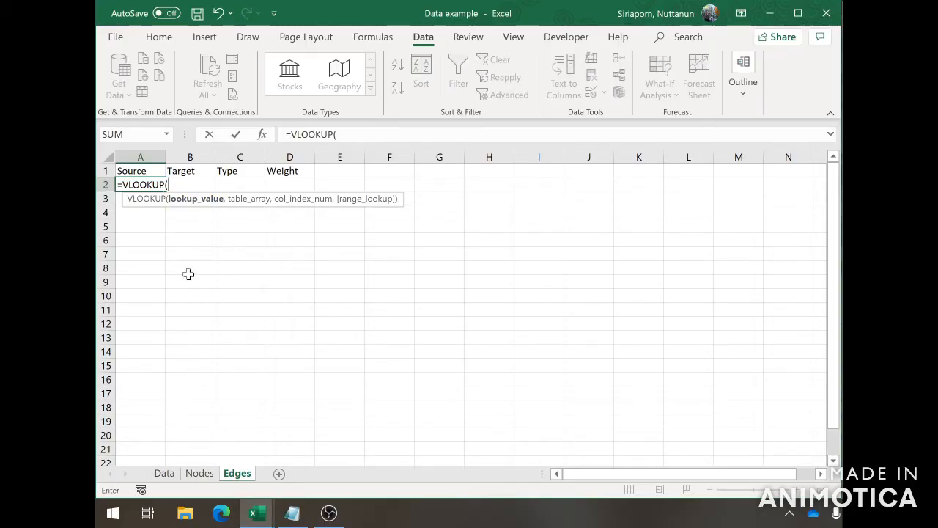
left_click(165, 472)
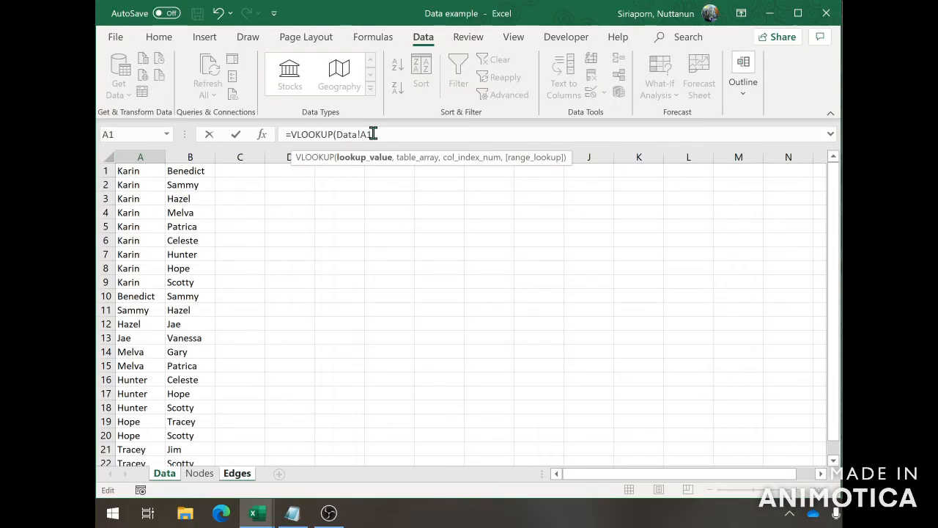
type(",")
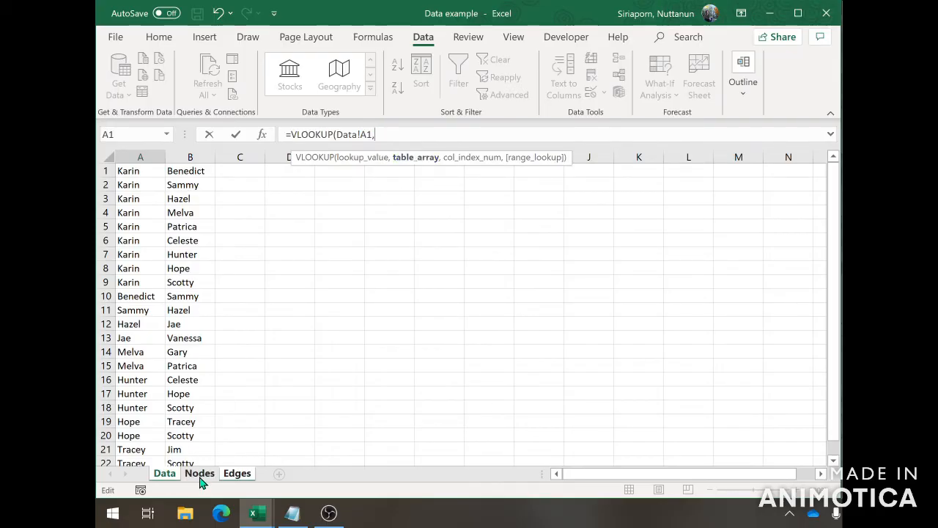
Set the lookup table to Nodes!$B$2:$C$16 as an absolute range returning column 2.
left_click(199, 472)
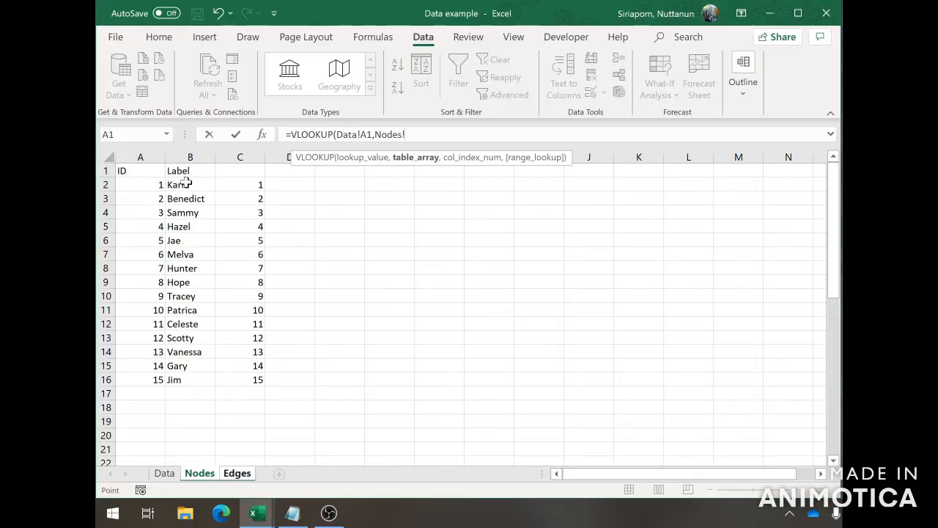
left_click_drag(190, 185, 240, 352)
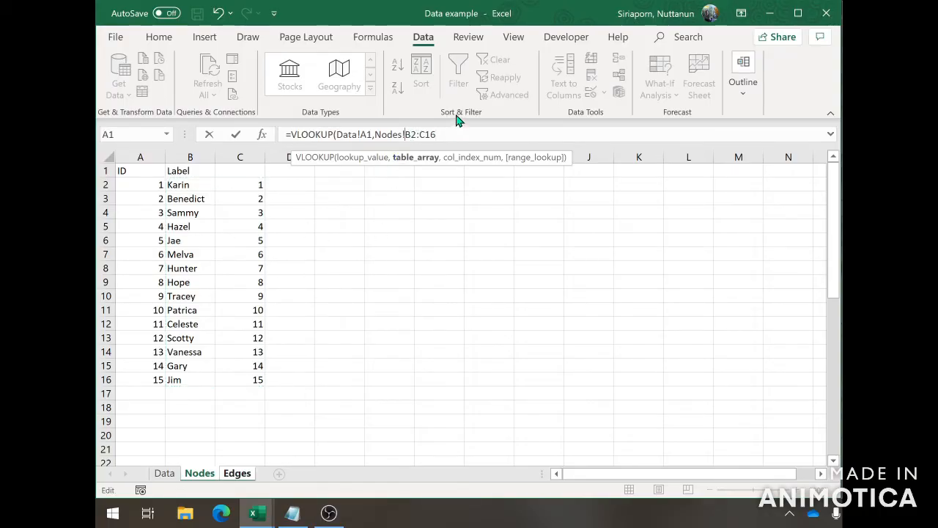
key("f4")
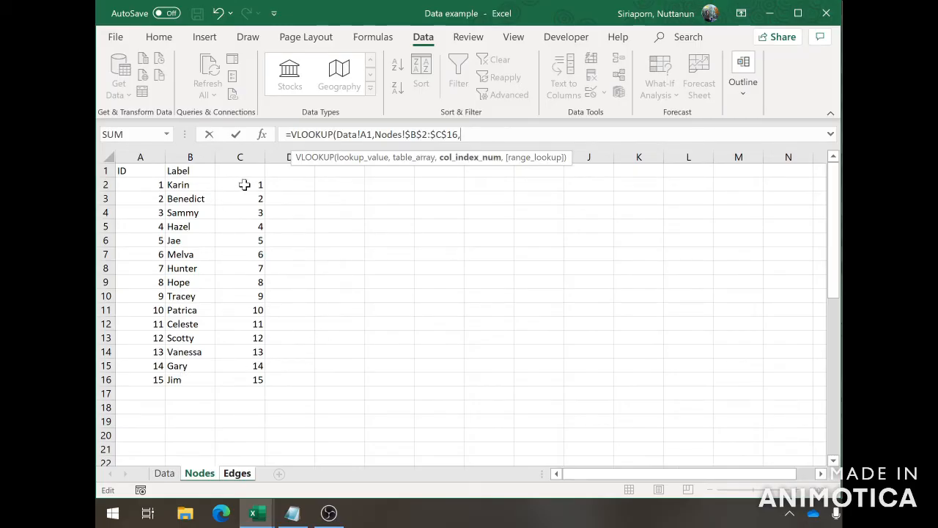
mouse_move(236, 328)
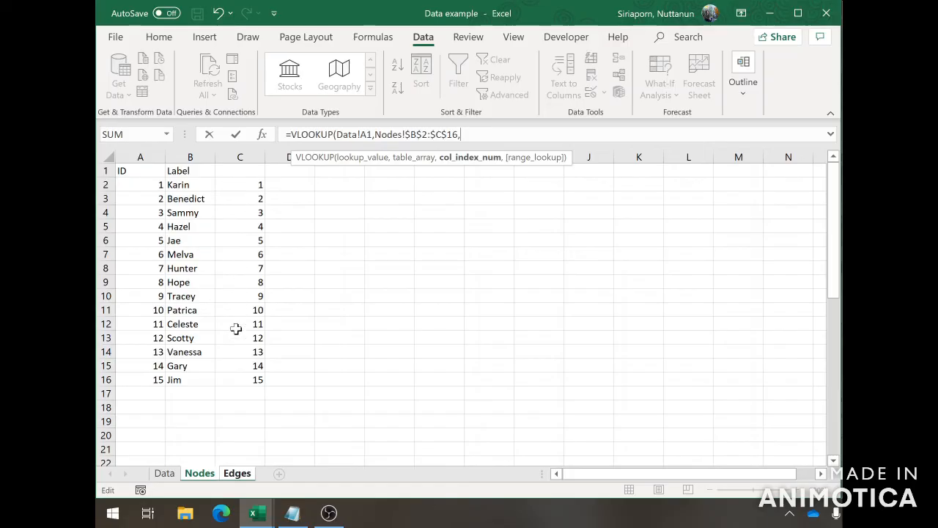
mouse_move(375, 255)
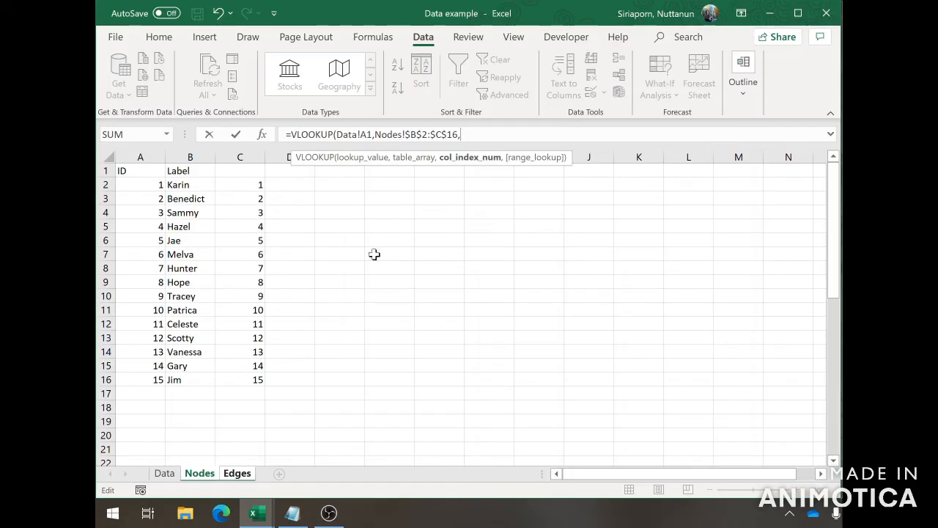
type("2,")
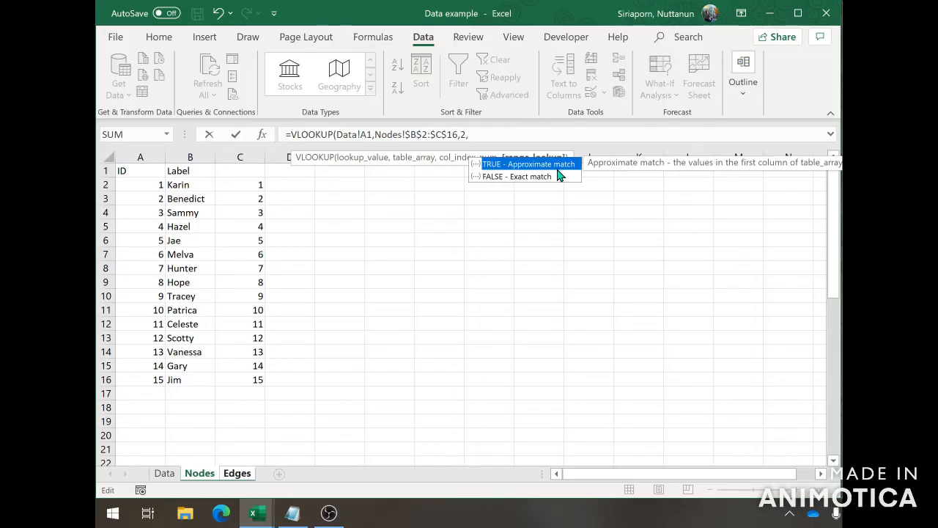
mouse_move(563, 182)
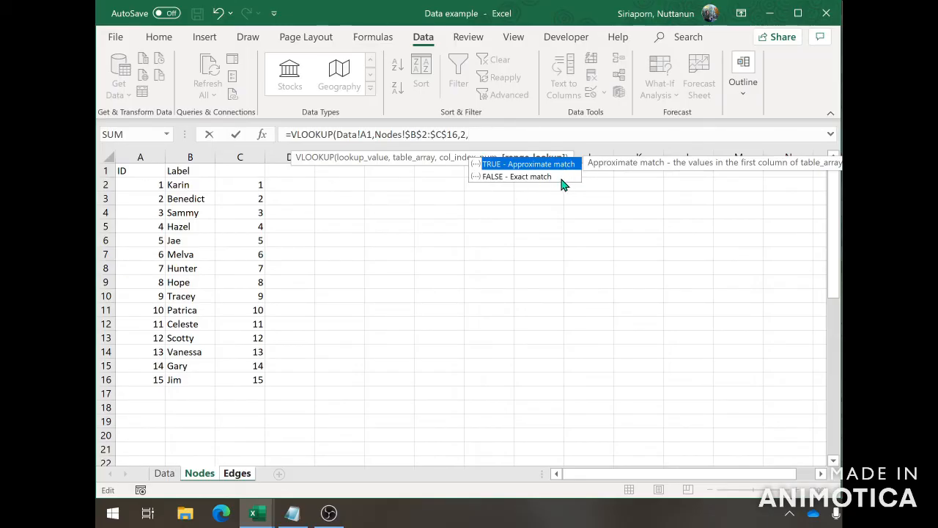
mouse_move(551, 183)
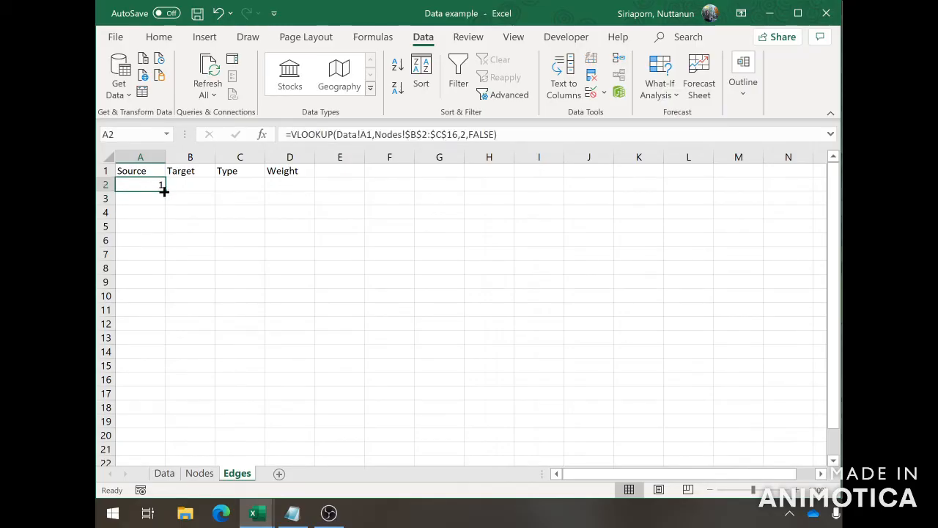
Fill the Source VLOOKUP down to row 23, trimmed to the 22 edge rows.
left_click_drag(164, 192, 152, 409)
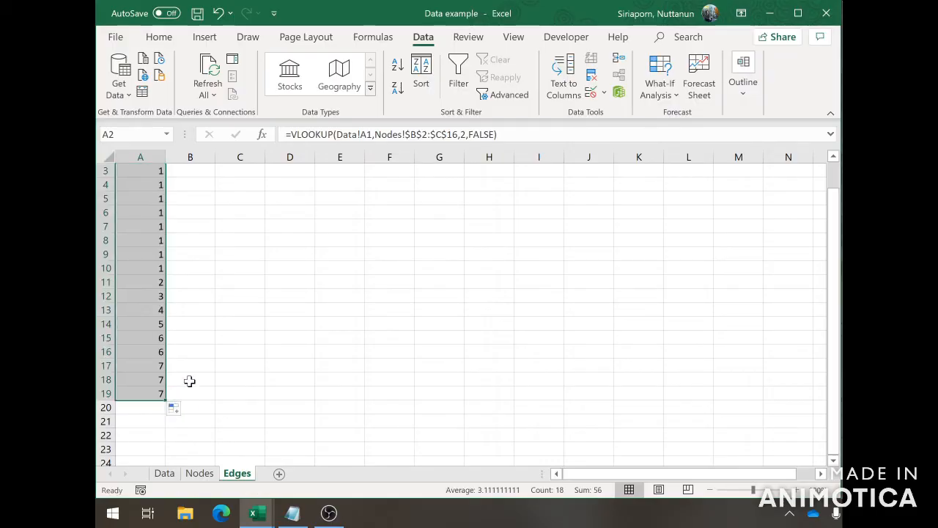
scroll("down", 3)
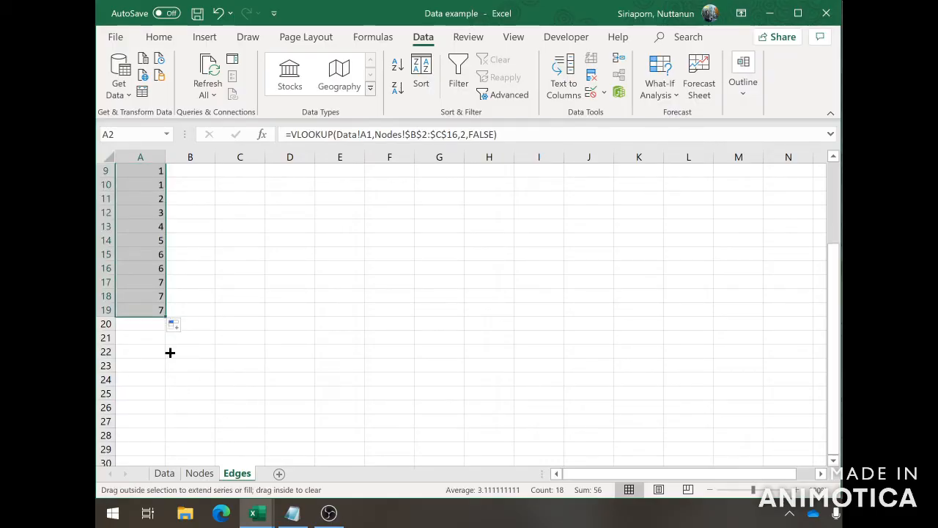
left_click_drag(161, 309, 162, 393)
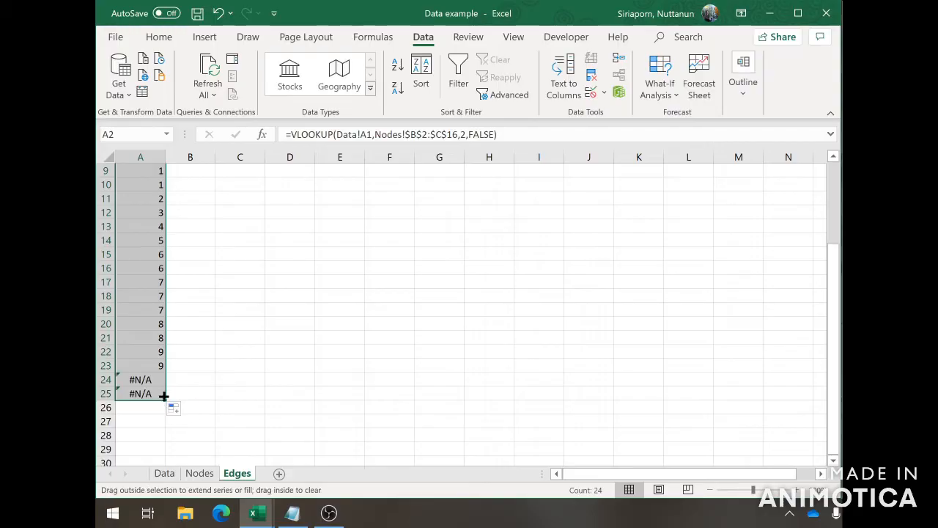
left_click_drag(164, 396, 174, 380)
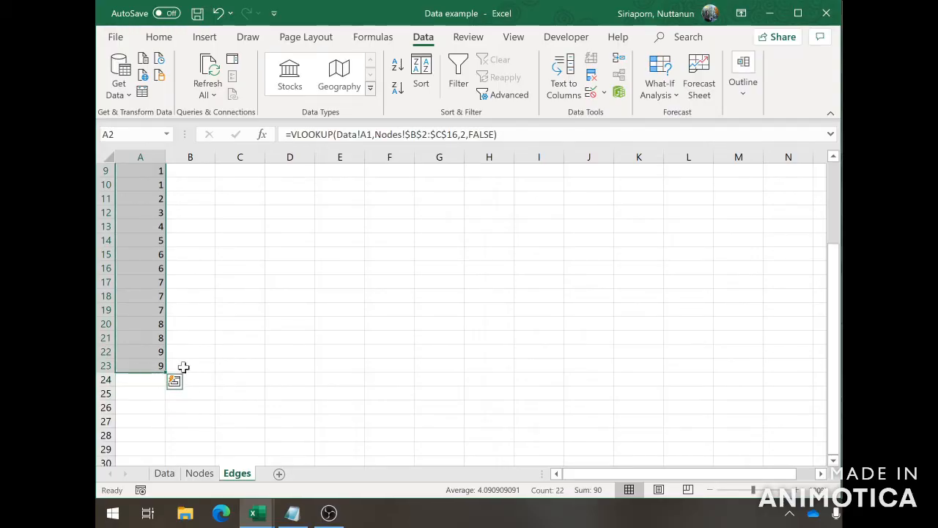
left_click(165, 472)
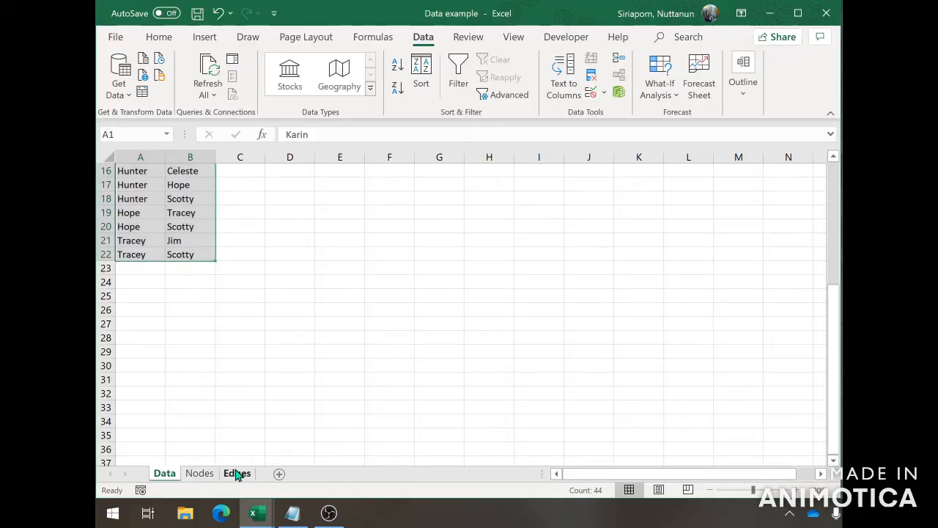
Copy the Source formula into Target B2 and check it against Data's first target, Benedict.
left_click(236, 472)
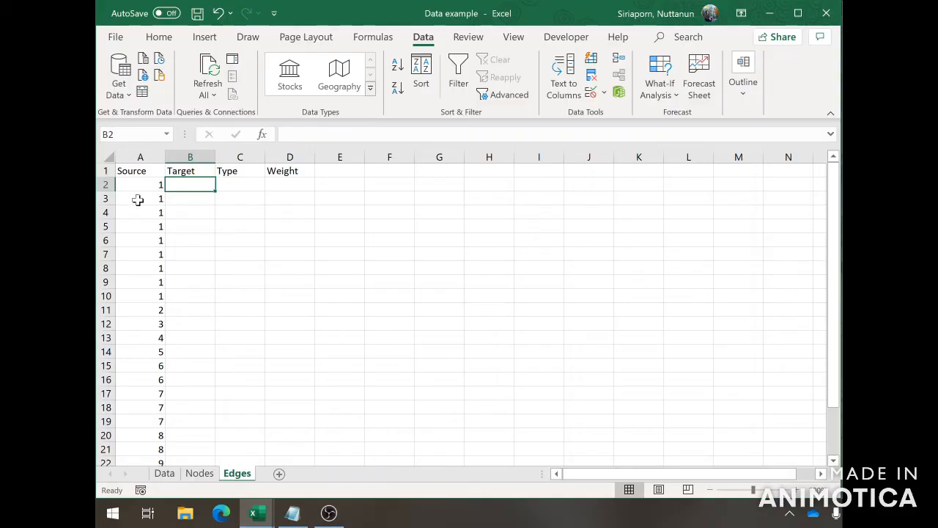
left_click(141, 185)
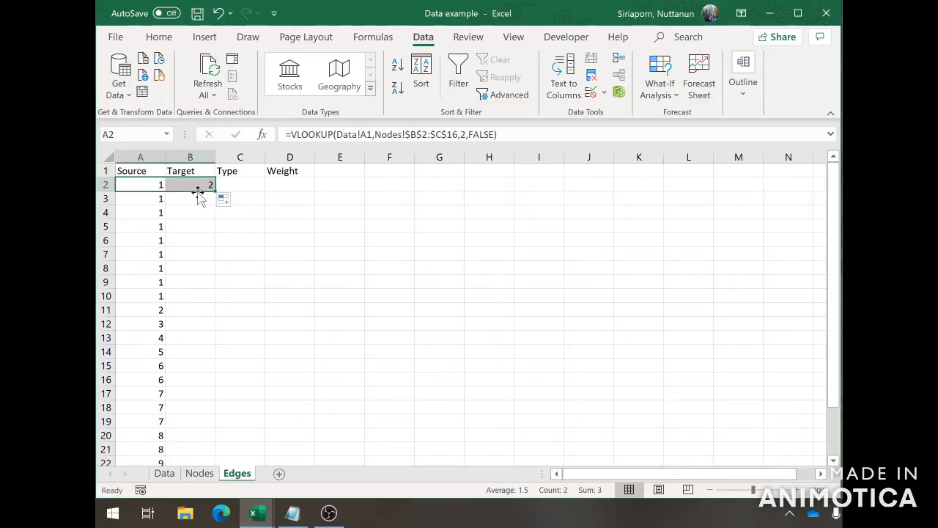
left_click(190, 185)
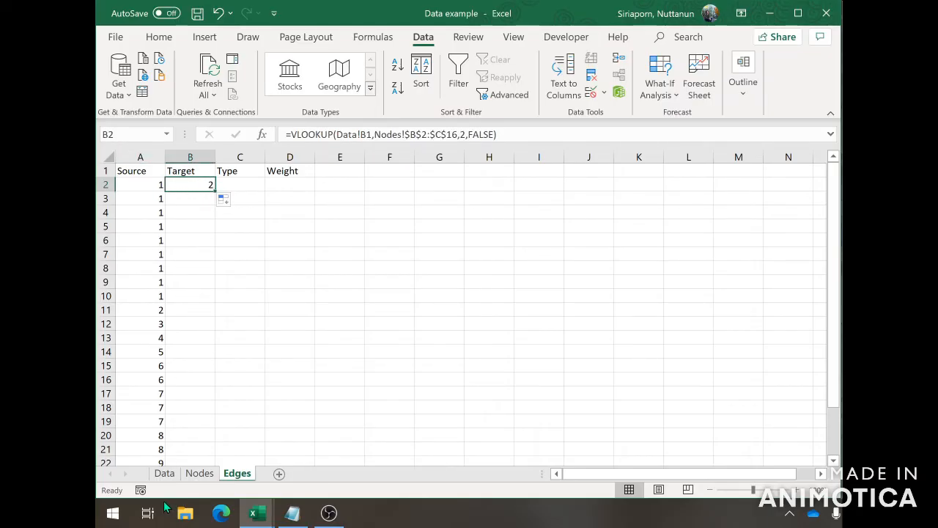
left_click(164, 472)
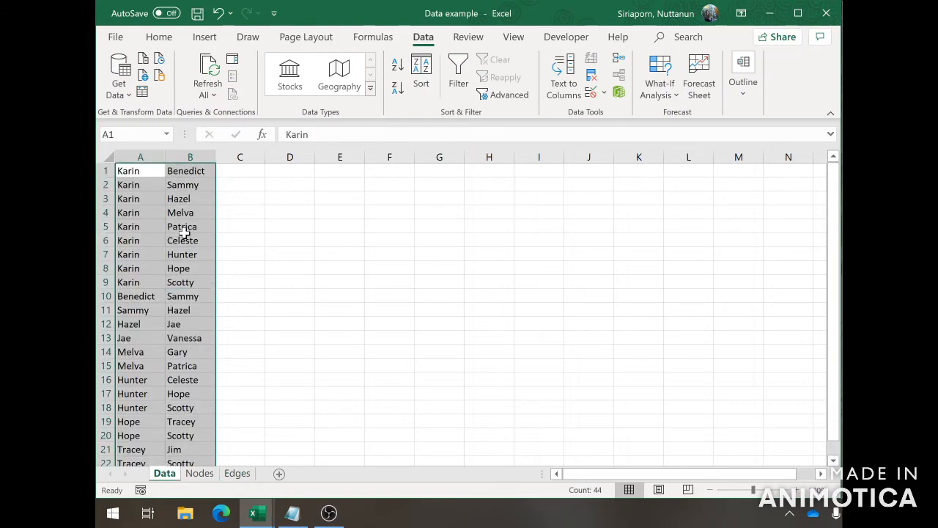
left_click(190, 170)
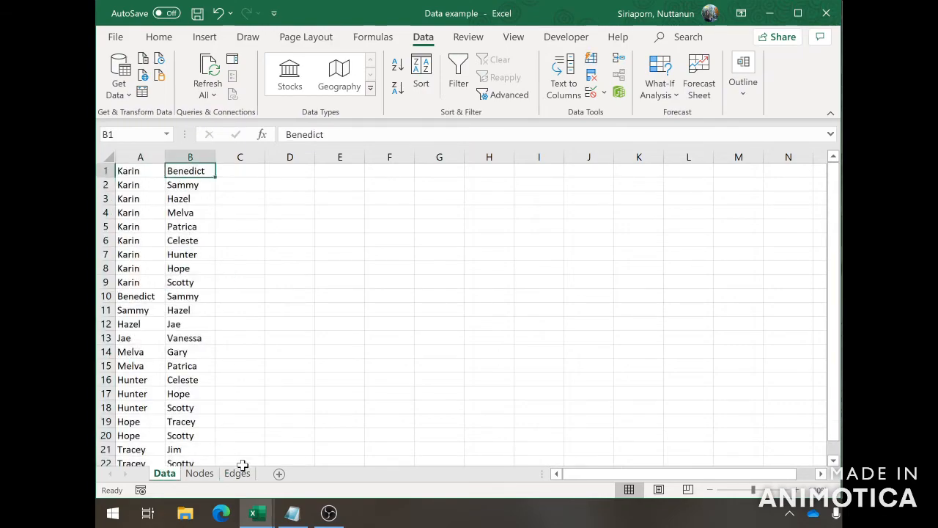
Fill the Target formula down through all 22 edge rows.
left_click(238, 472)
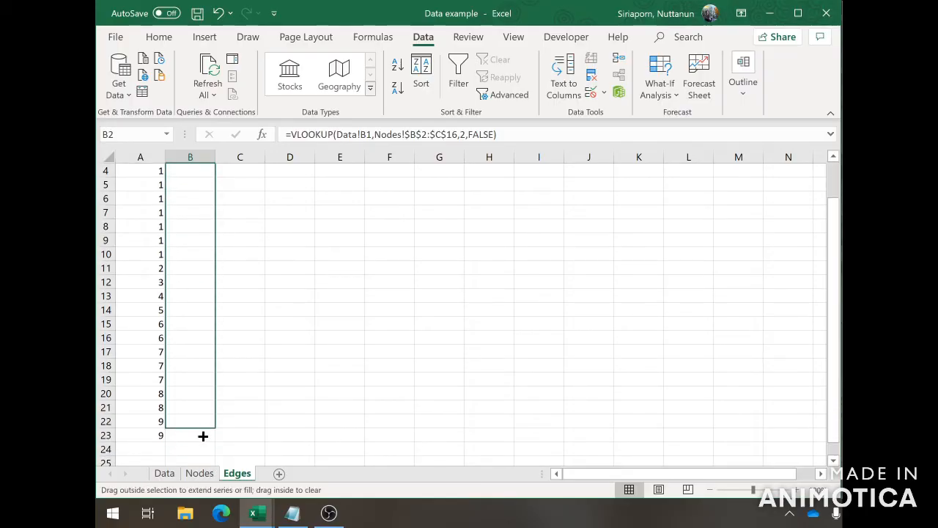
left_click_drag(190, 170, 202, 437)
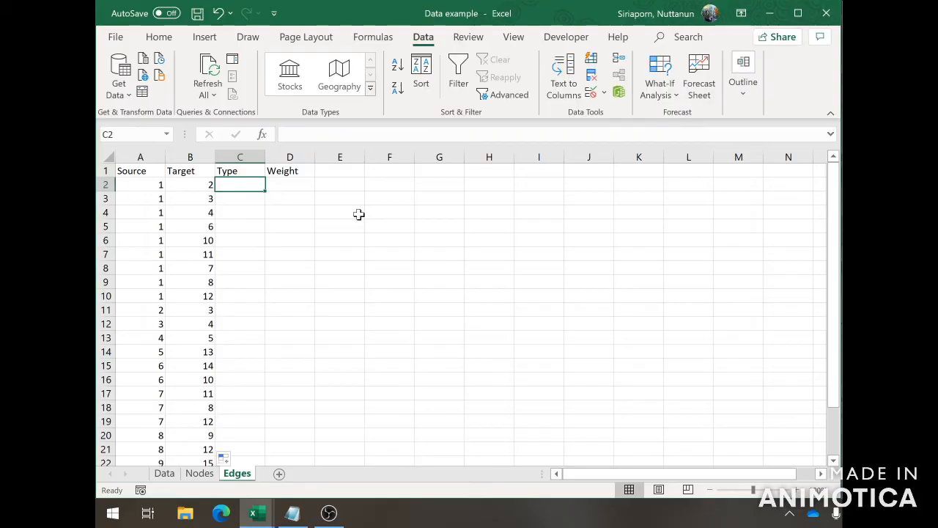
Enter 'undirected' under Type for the edge rows.
type("undir")
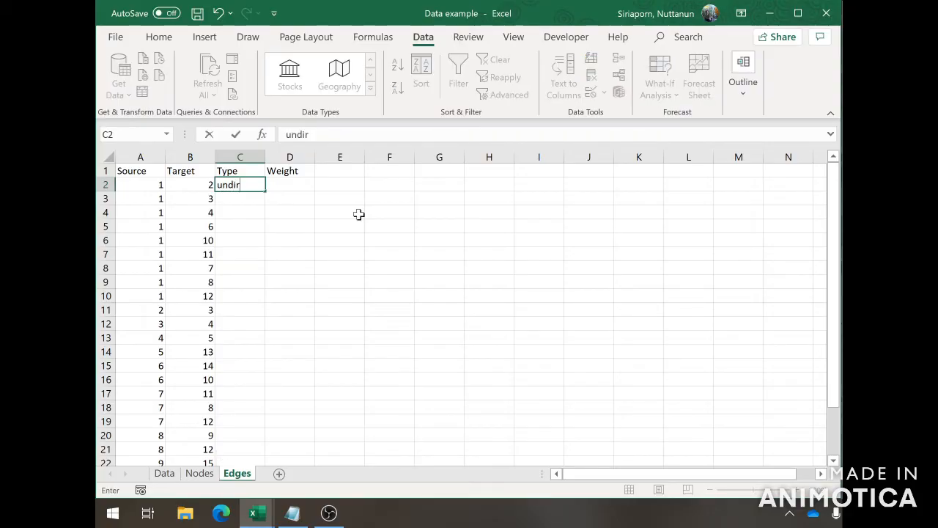
type("ected")
left_click(290, 185)
type("1")
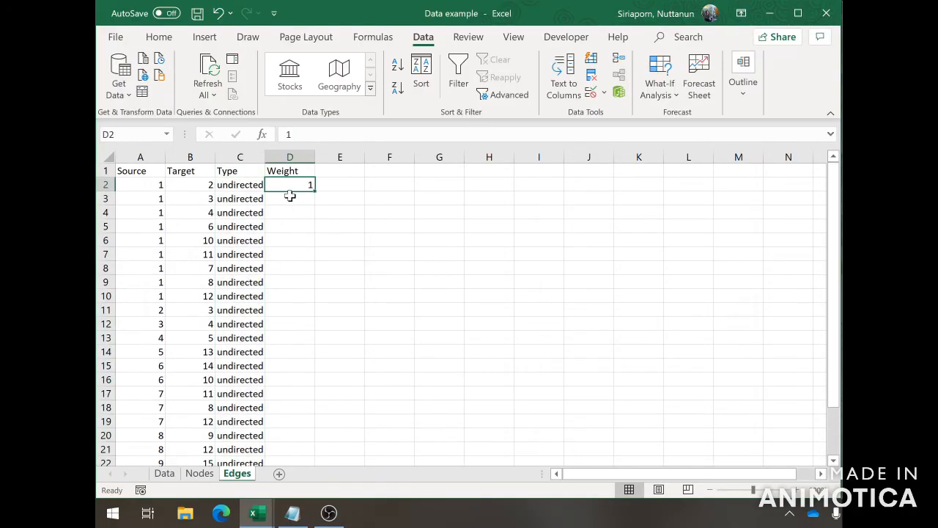
mouse_move(286, 219)
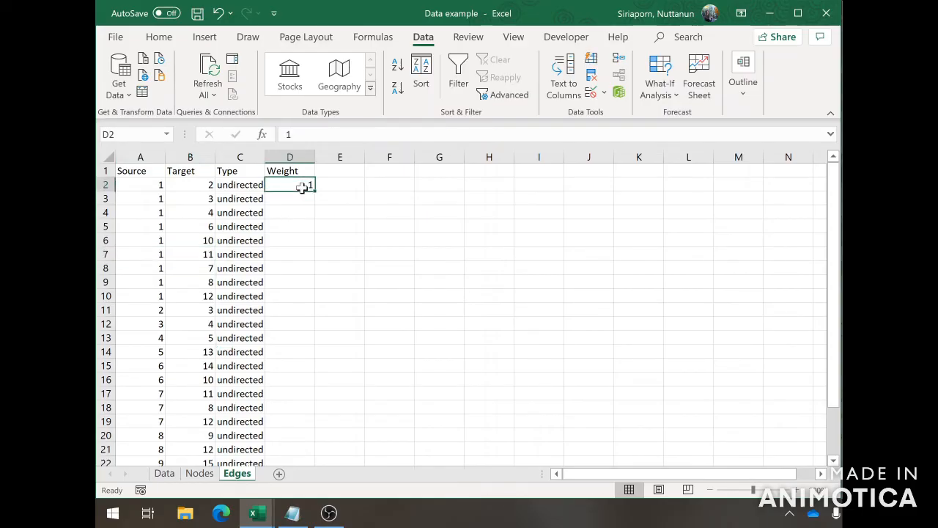
Fill a weight of 1 down the Weight column for every edge row.
left_click_drag(302, 184, 278, 291)
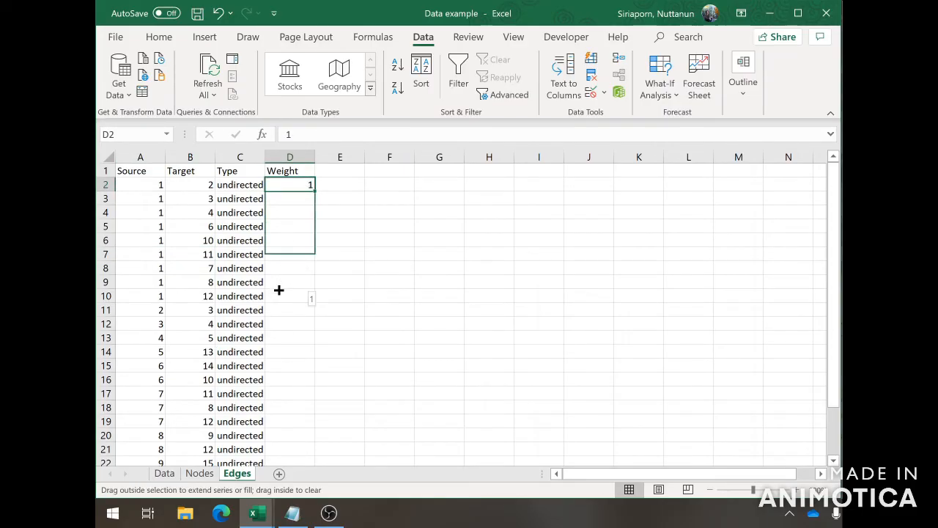
left_click_drag(290, 185, 290, 434)
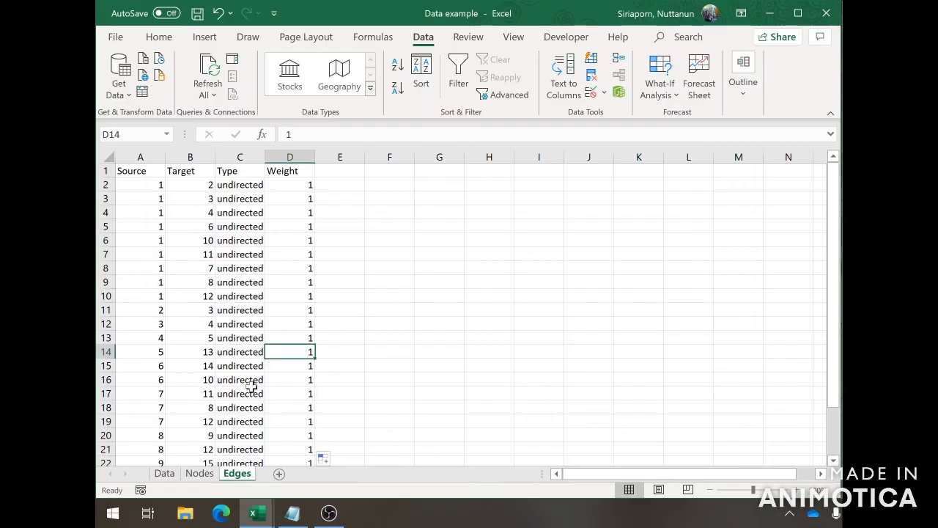
mouse_move(219, 387)
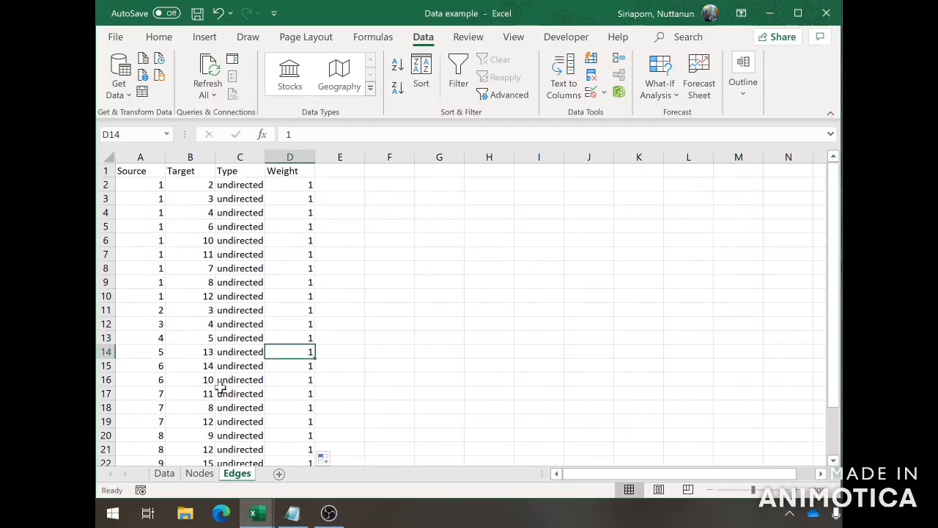
Switch to the Nodes sheet holding each node's ID and label.
left_click(199, 472)
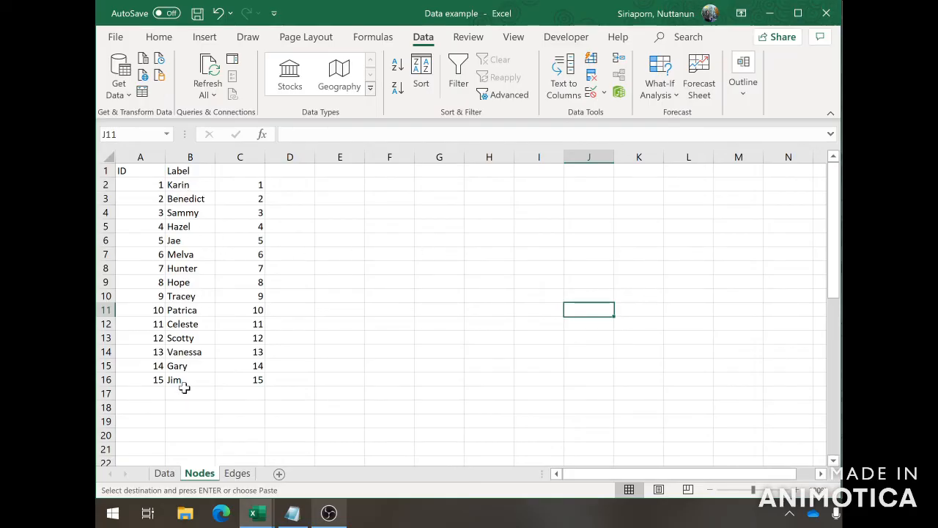
mouse_move(199, 387)
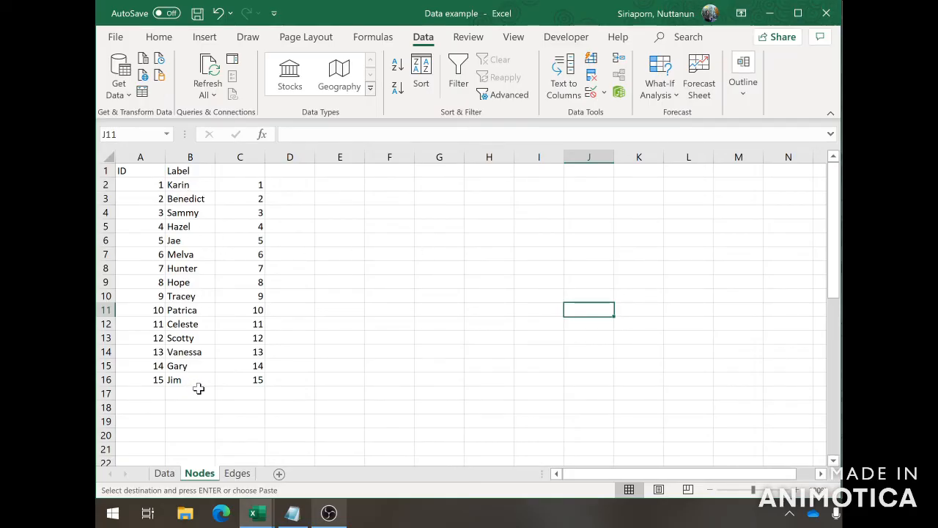
mouse_move(191, 217)
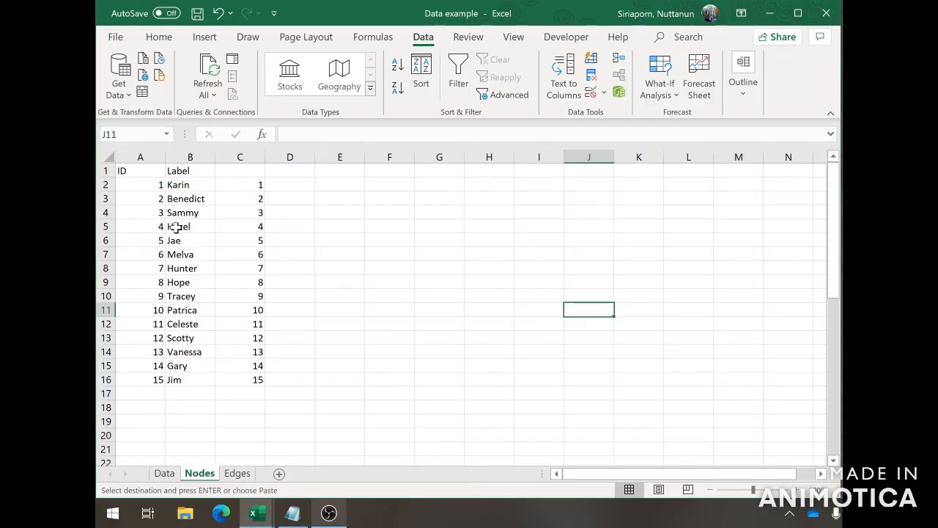
mouse_move(176, 229)
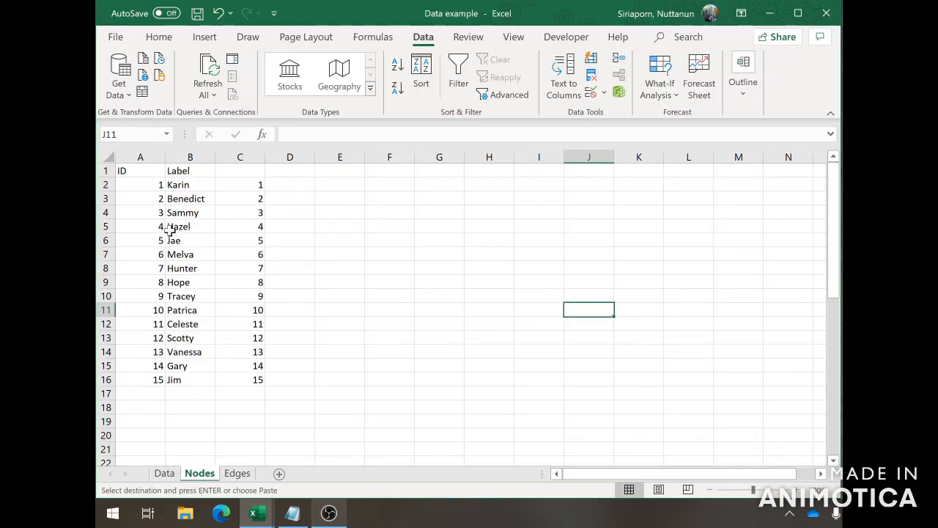
mouse_move(308, 183)
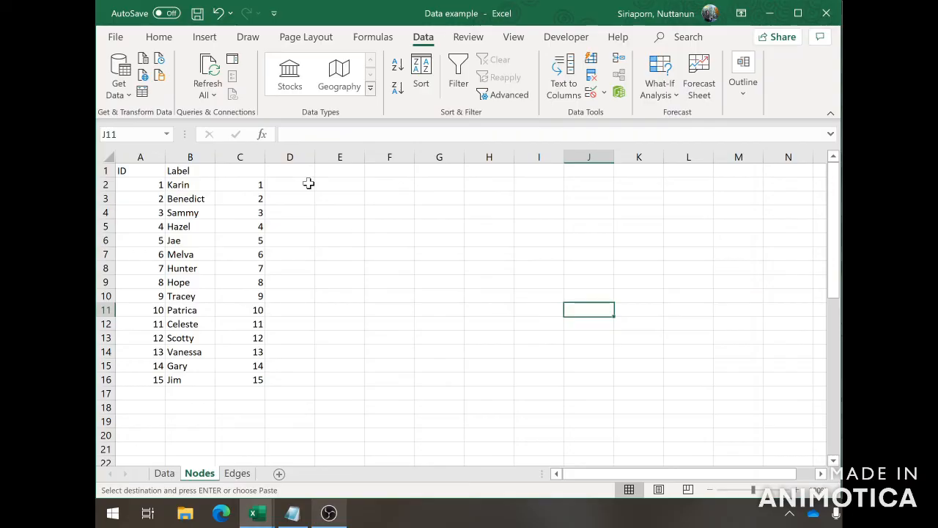
mouse_move(304, 176)
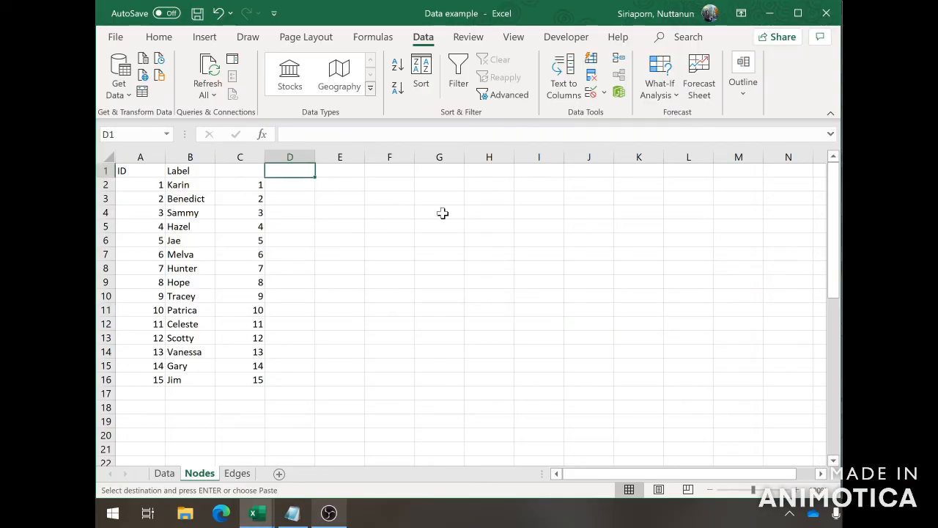
mouse_move(485, 263)
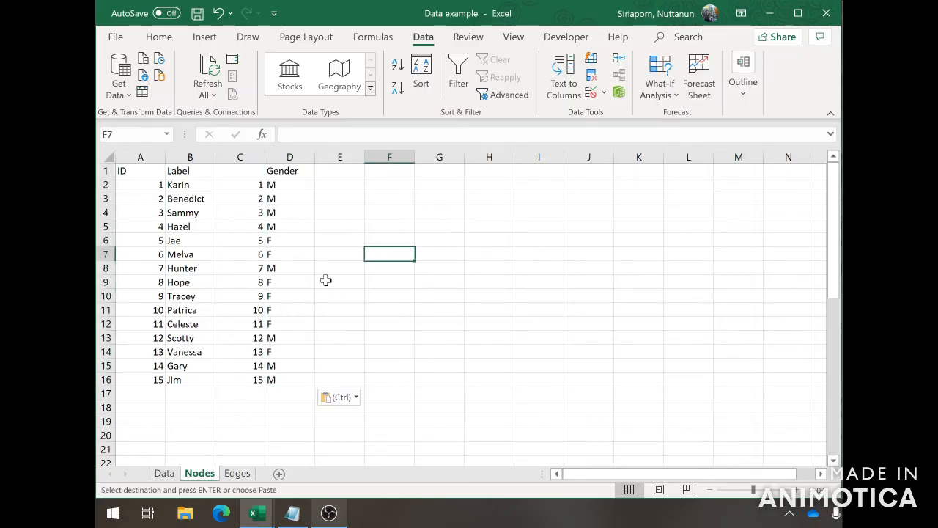
Check the pasted Gender values (M/F) beside the fifteen names.
left_click(291, 185)
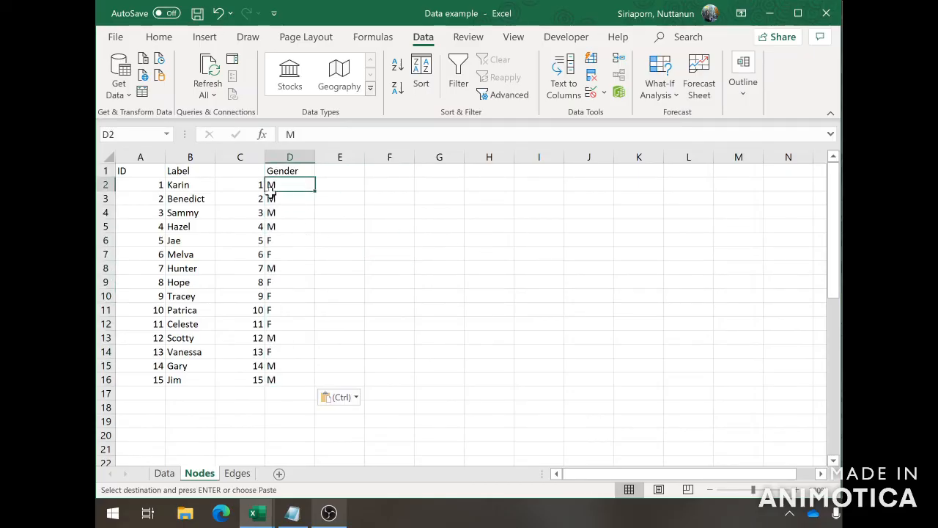
left_click(190, 211)
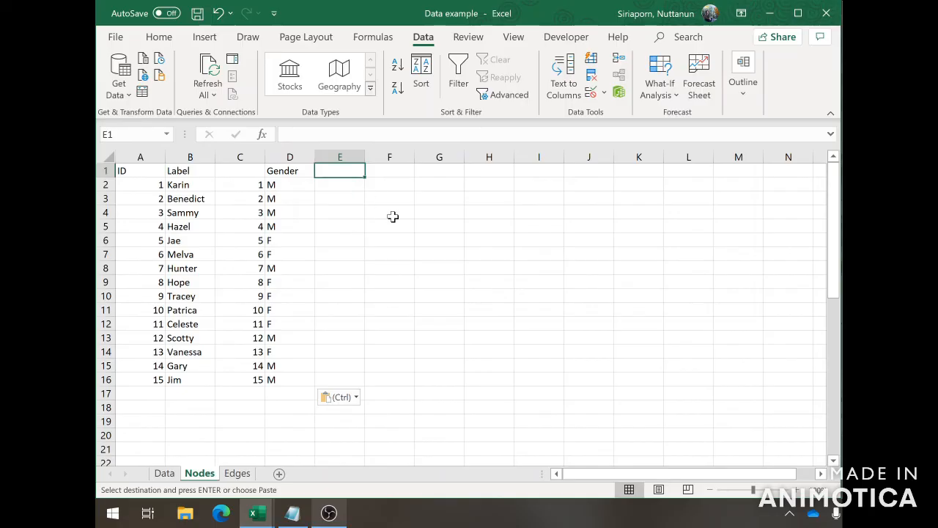
type("School")
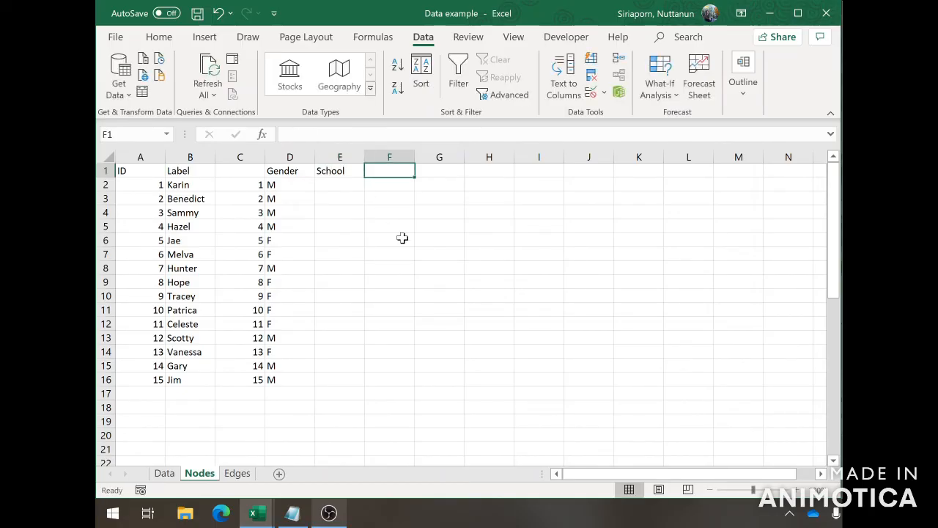
type("Country")
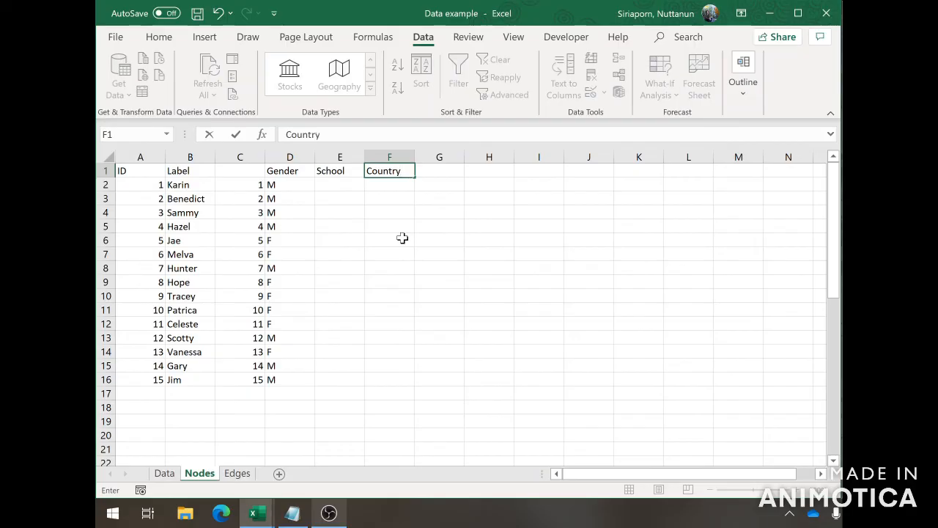
left_click(439, 170)
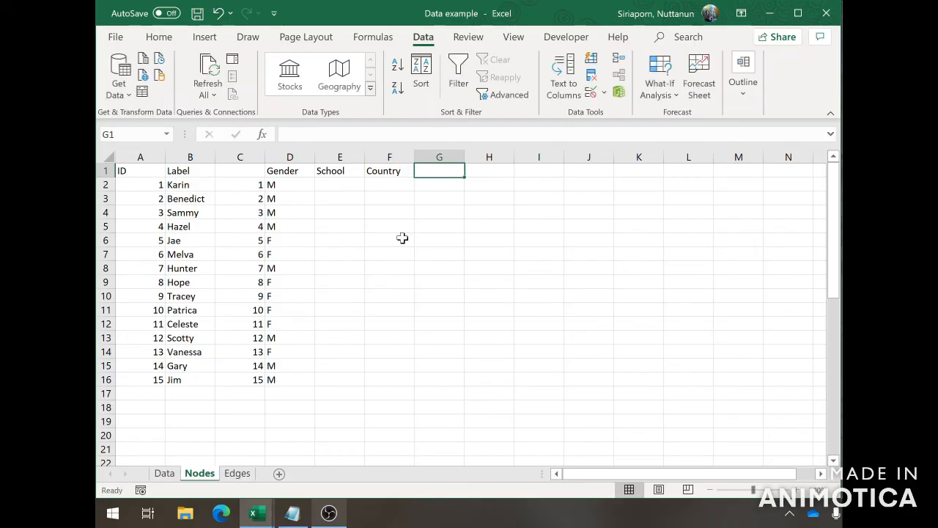
mouse_move(349, 270)
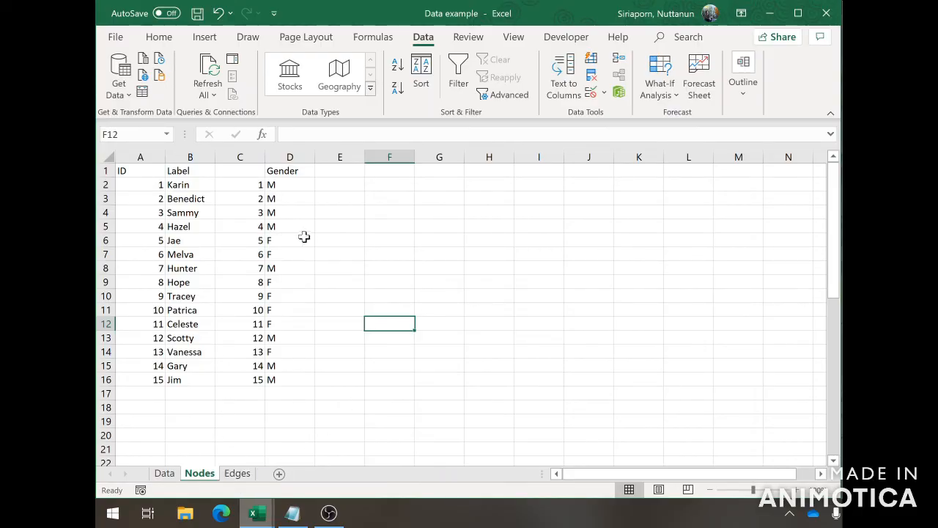
mouse_move(355, 256)
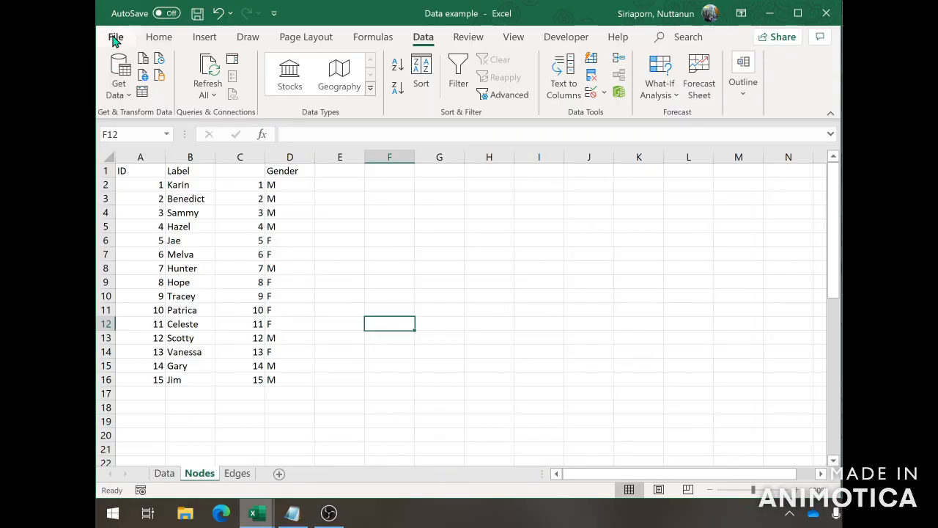
mouse_move(220, 513)
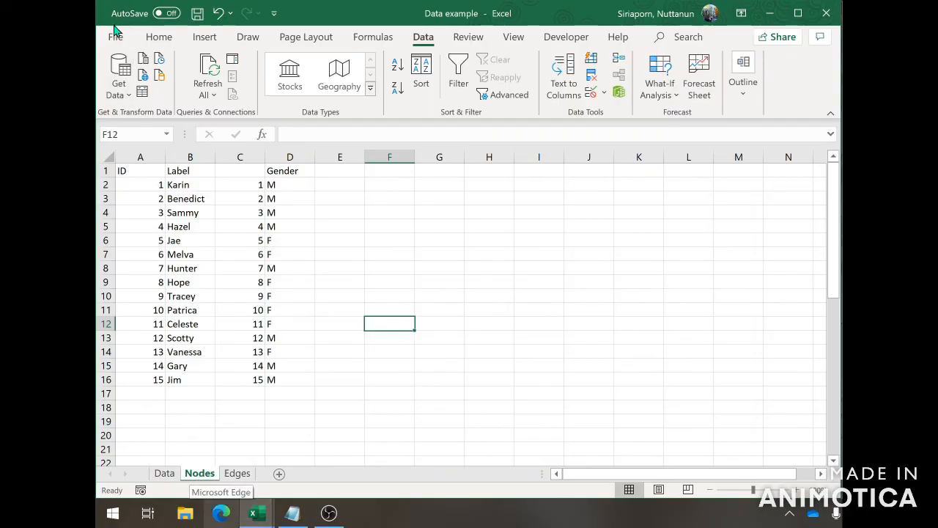
Choose CSV (Comma delimited) as the export file type for the Nodes sheet.
left_click(114, 35)
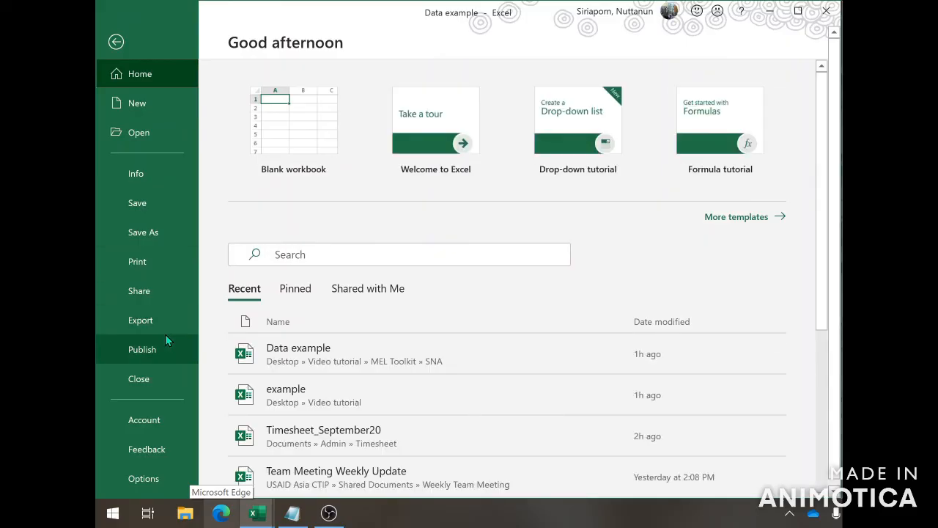
left_click(140, 319)
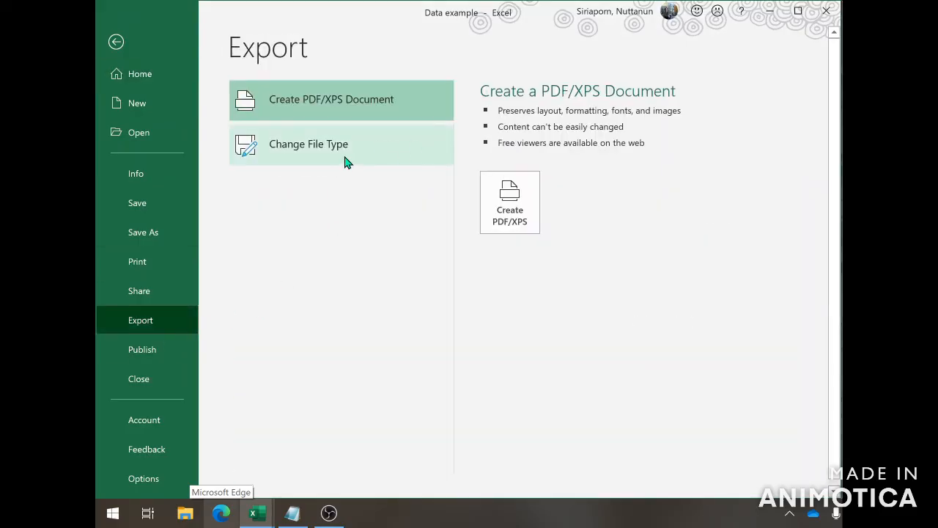
left_click(307, 144)
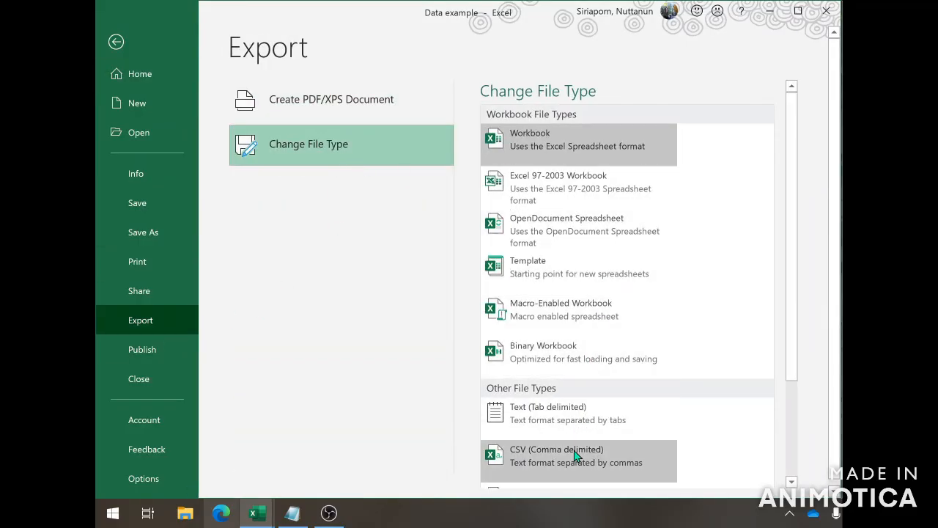
scroll("down", 3)
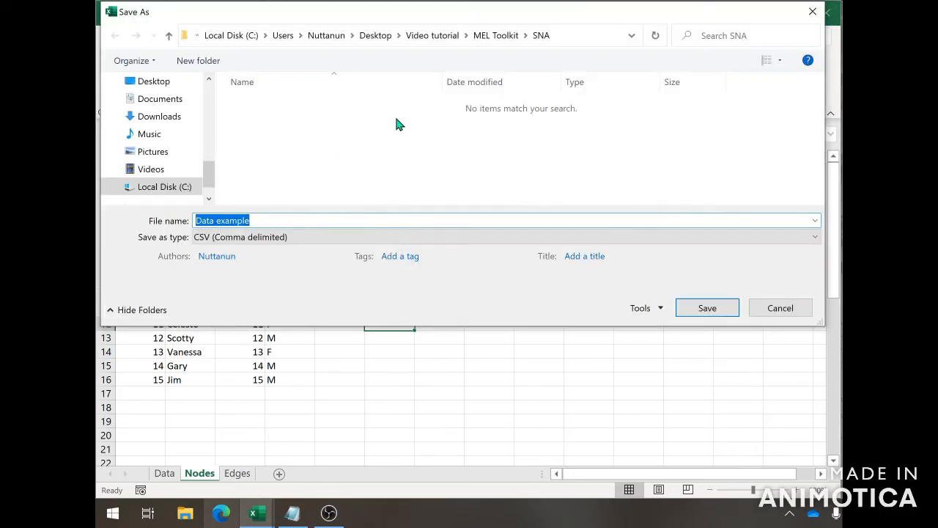
mouse_move(399, 134)
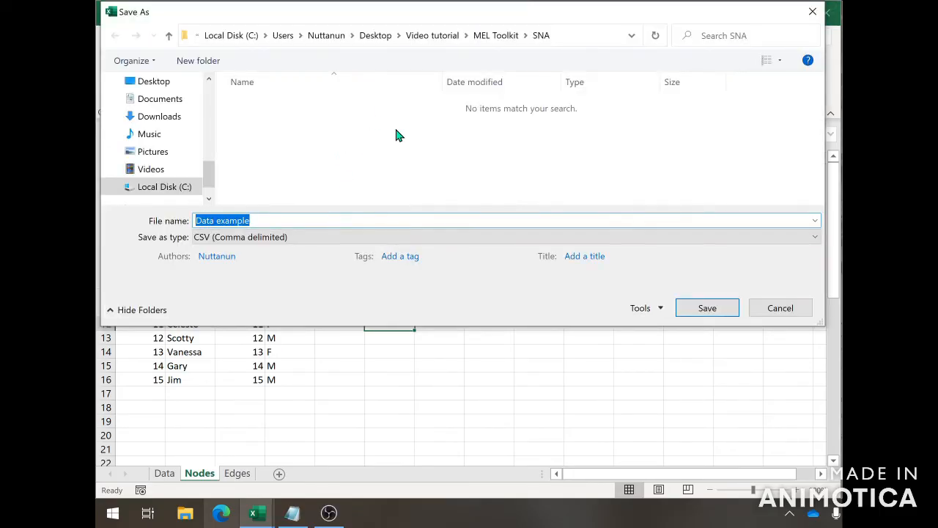
Save the Nodes sheet as a CSV named Example_nodes.
type("N")
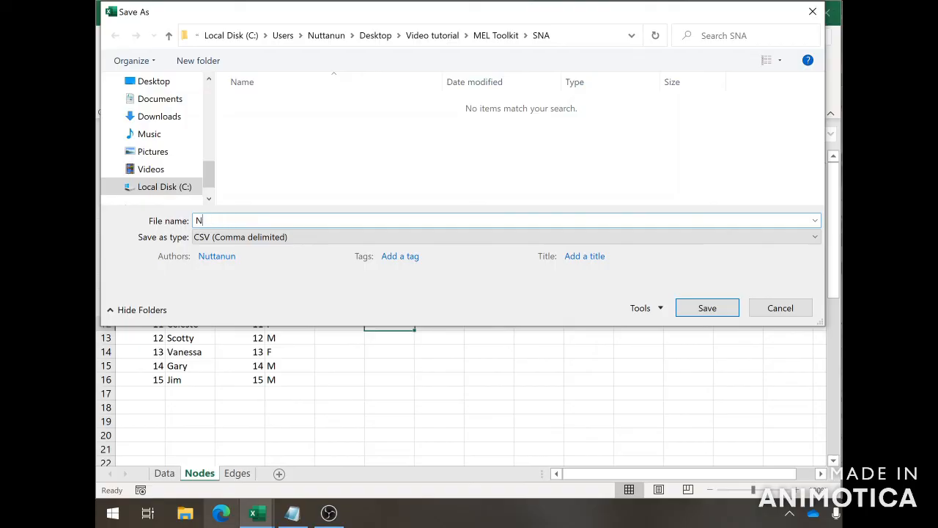
type("Example_node")
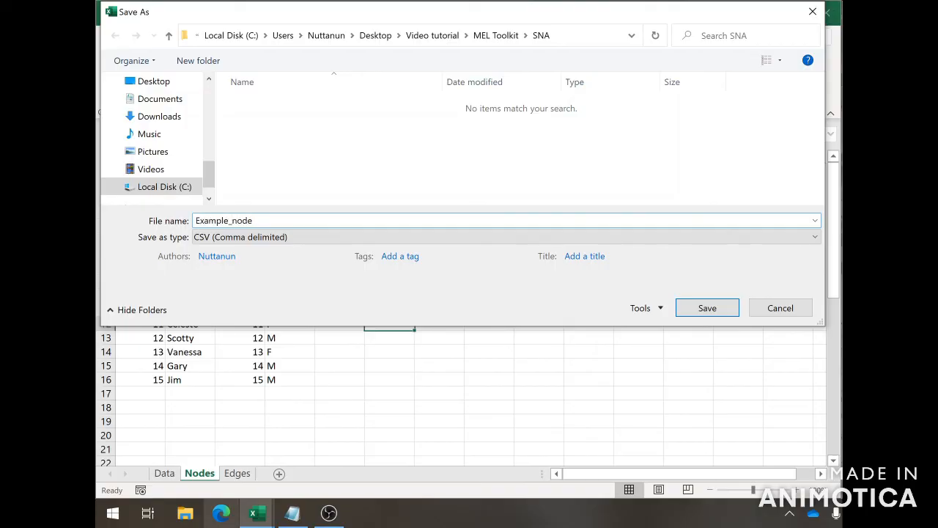
type("s")
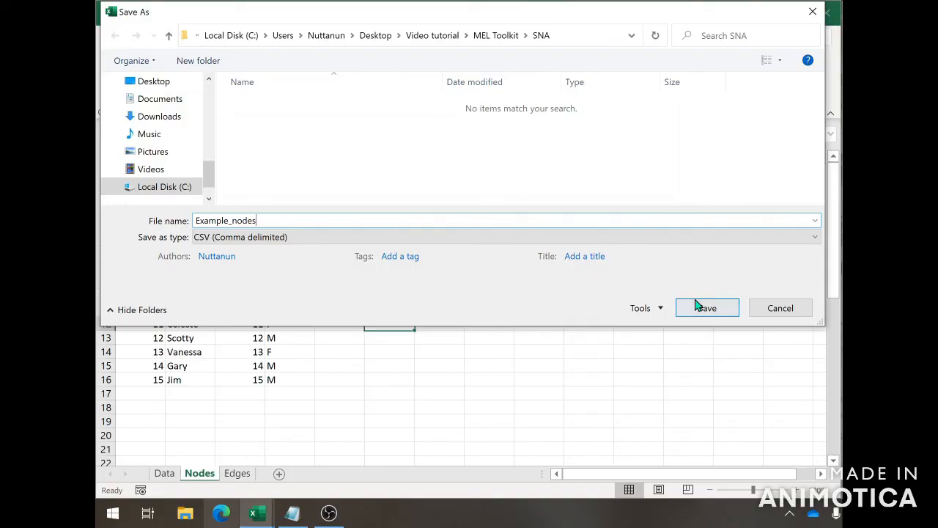
left_click(706, 308)
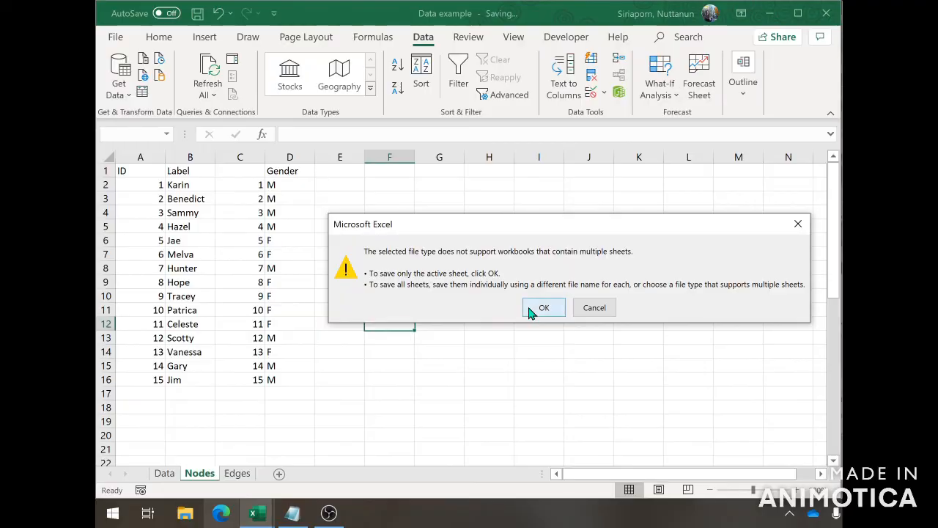
Confirm saving only the Nodes sheet, then start exporting the Edges sheet as its own CSV.
left_click(543, 308)
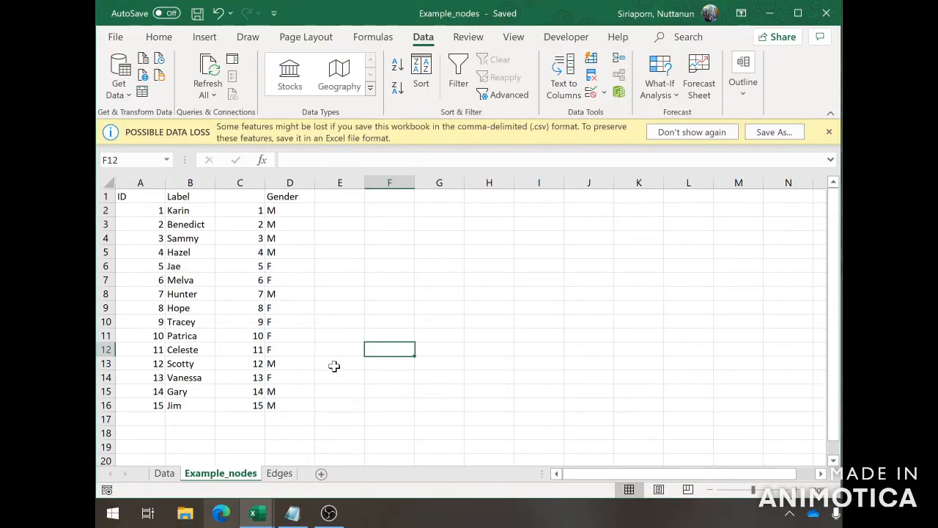
scroll("down", 3)
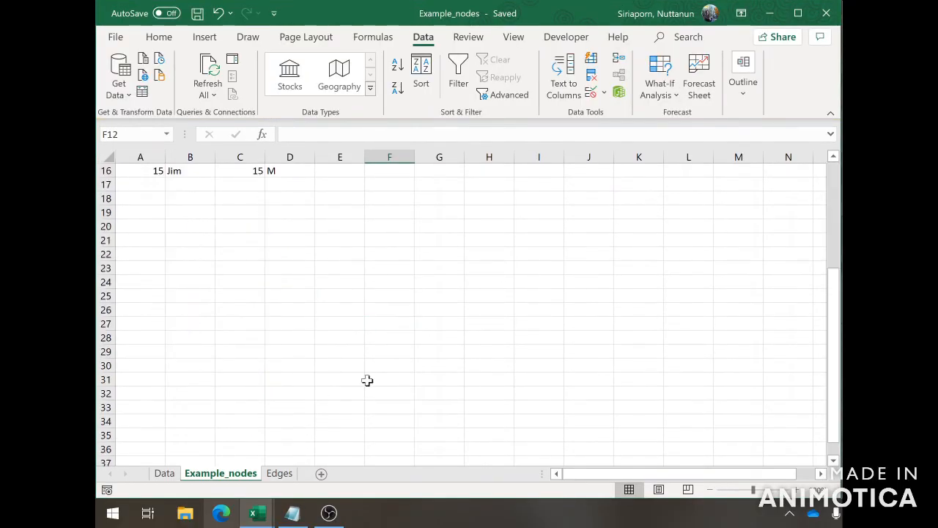
left_click(279, 472)
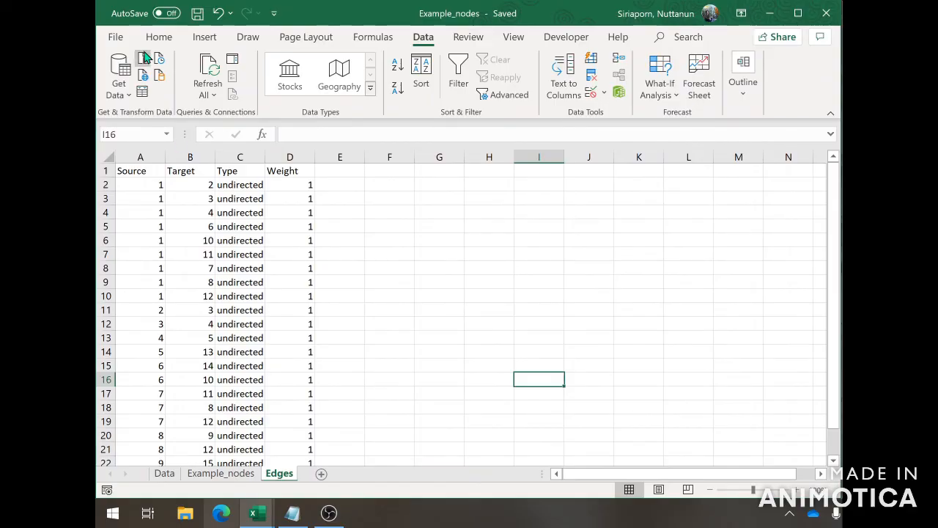
left_click(114, 37)
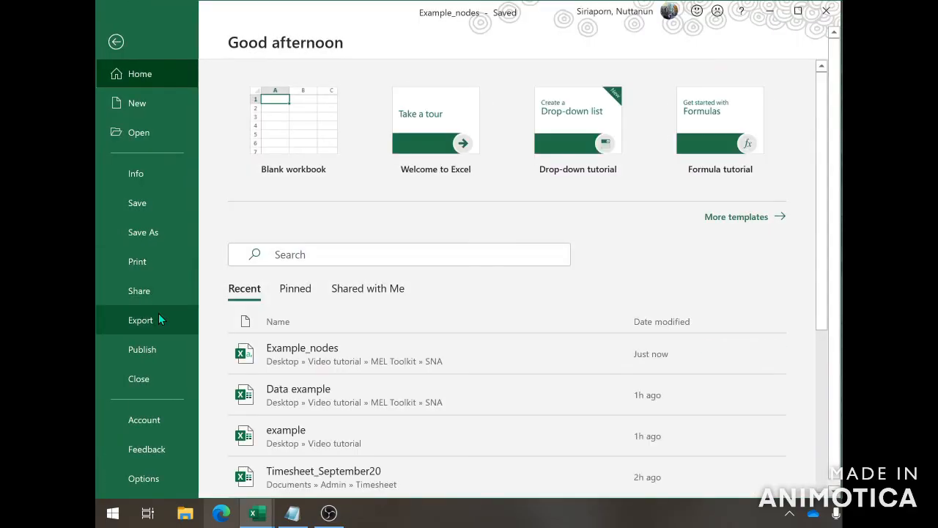
left_click(141, 320)
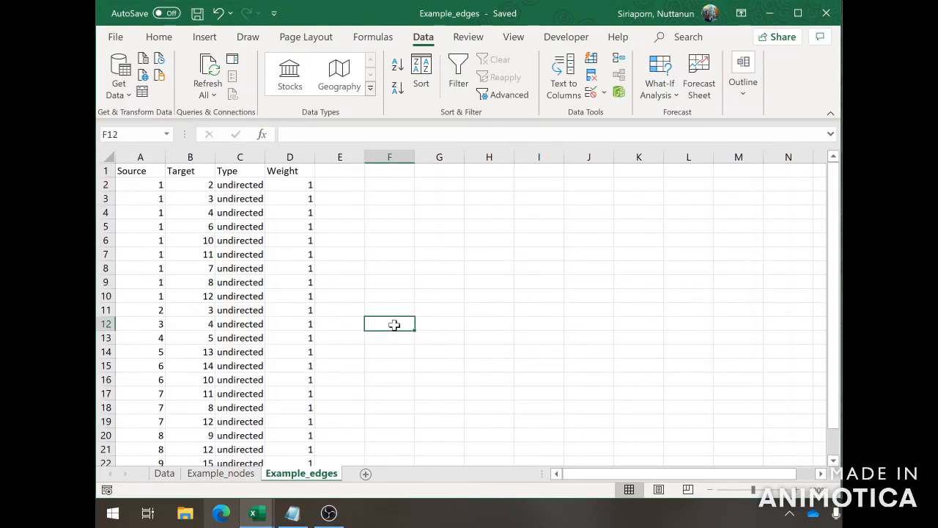
mouse_move(396, 328)
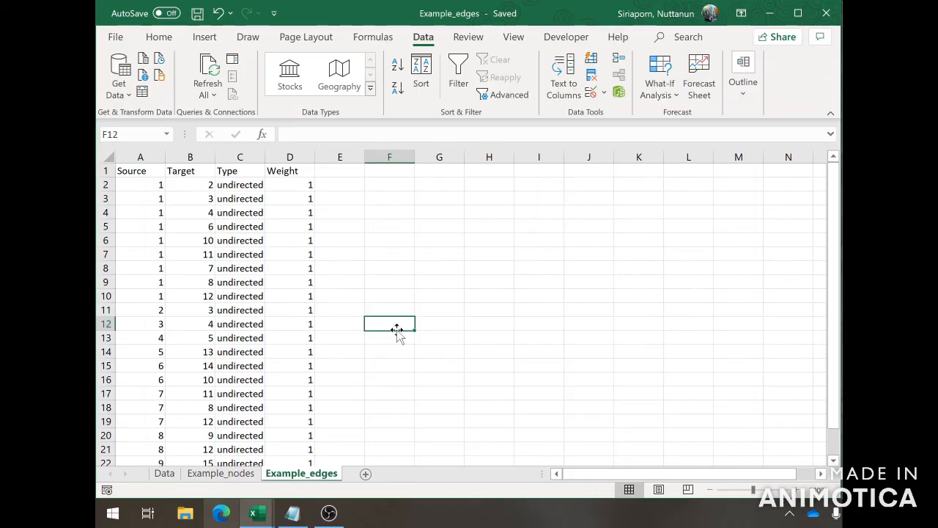
mouse_move(345, 398)
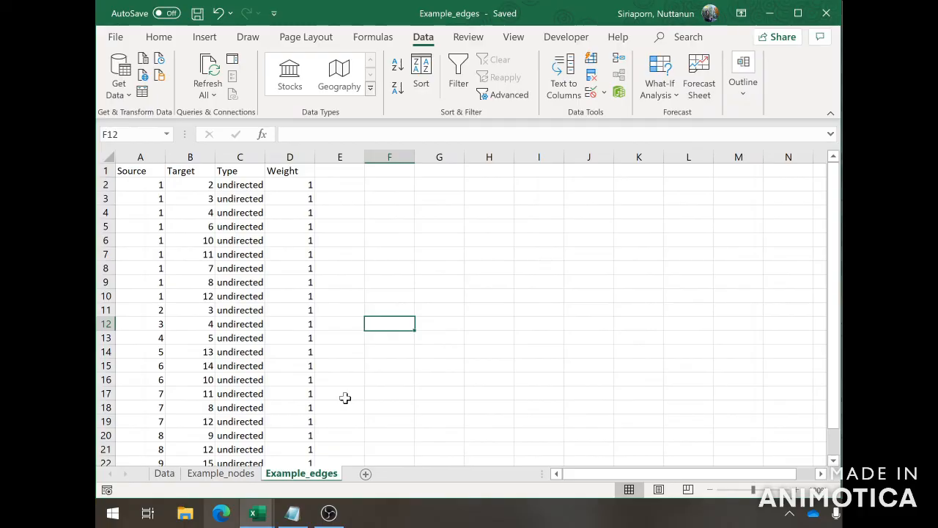
mouse_move(337, 398)
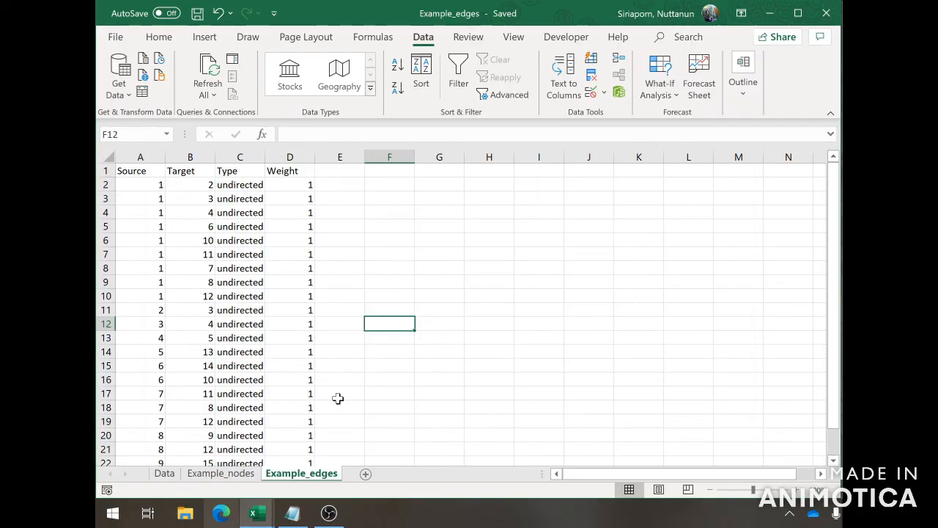